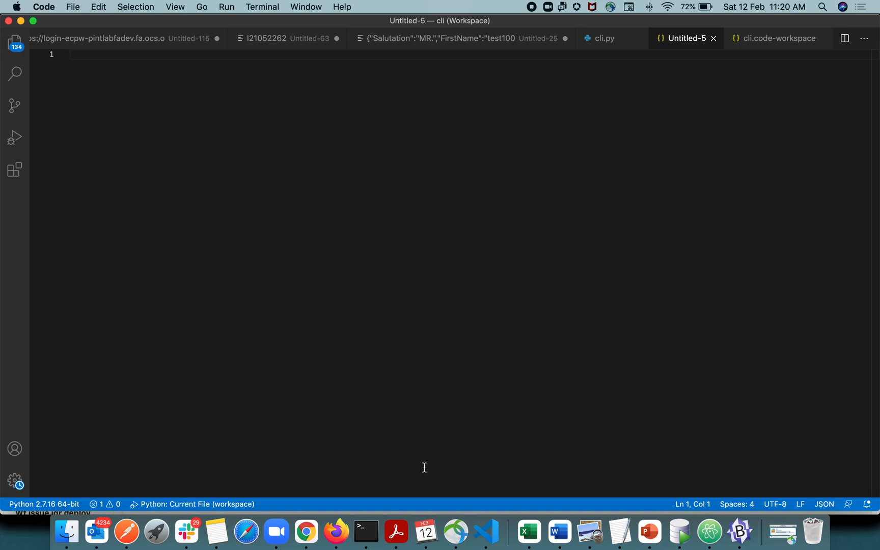
# Paste the sport and maths quiz JSON into the empty Untitled-5 file.
pyautogui.click(216, 531)
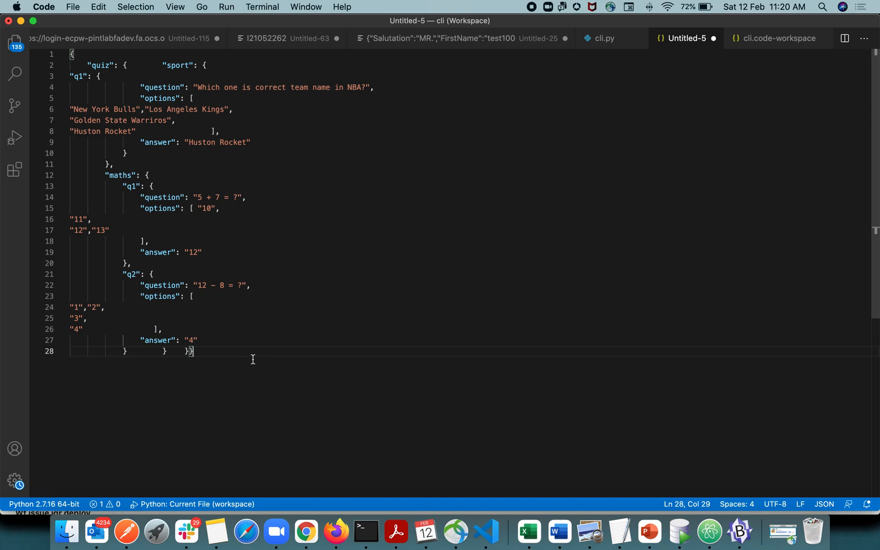
# Run Format JSON from the Command Palette so each key and option gets its own indented line.
pyautogui.press('cmd+shift+p')
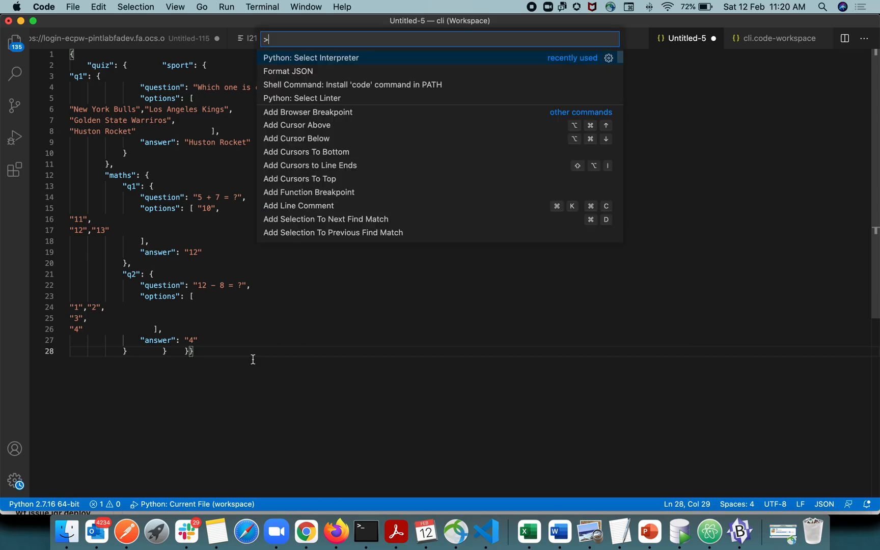
pyautogui.click(288, 70)
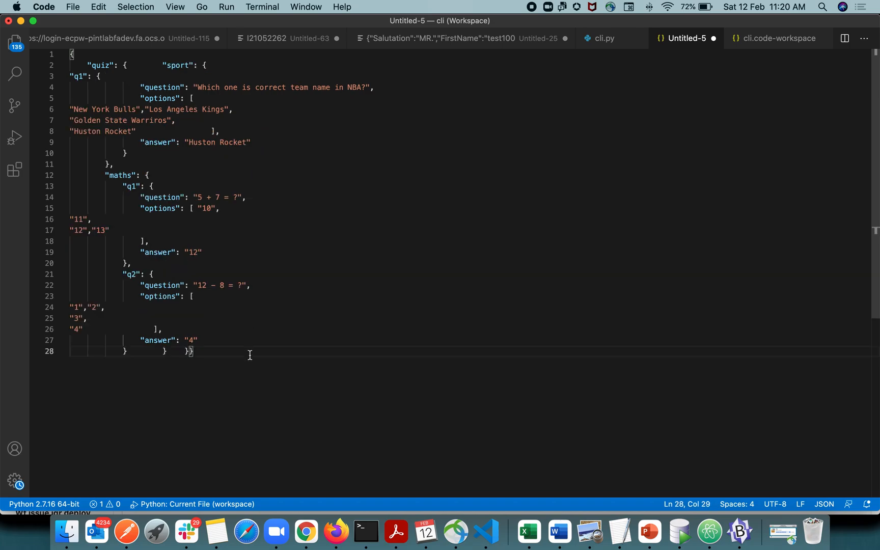
pyautogui.click(174, 8)
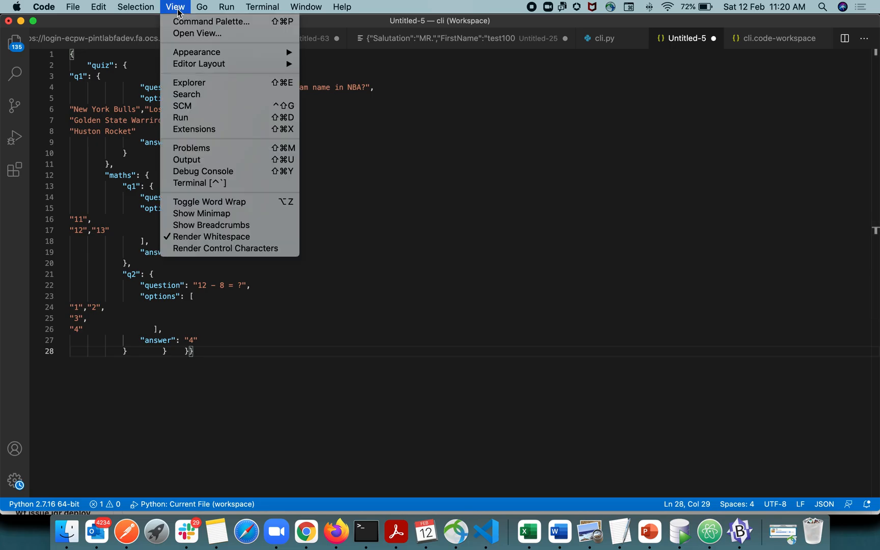
pyautogui.click(212, 22)
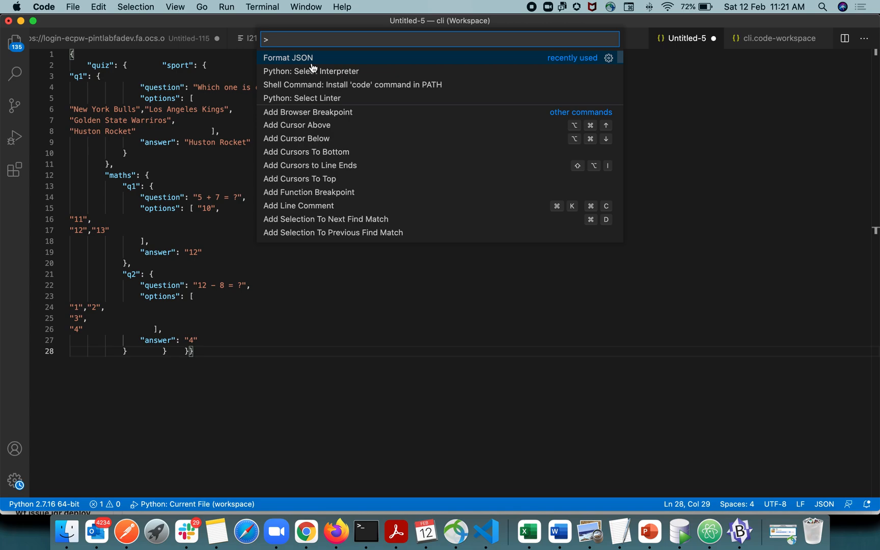
pyautogui.moveTo(334, 67)
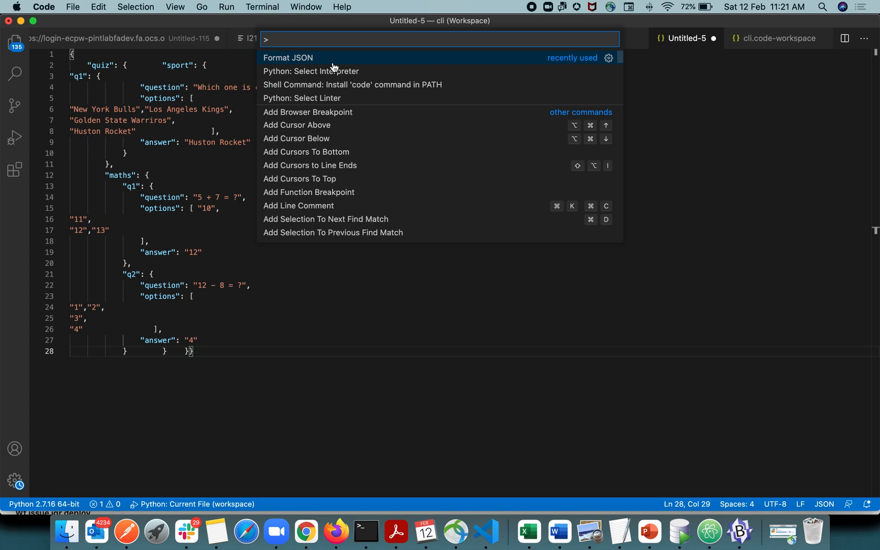
pyautogui.moveTo(315, 60)
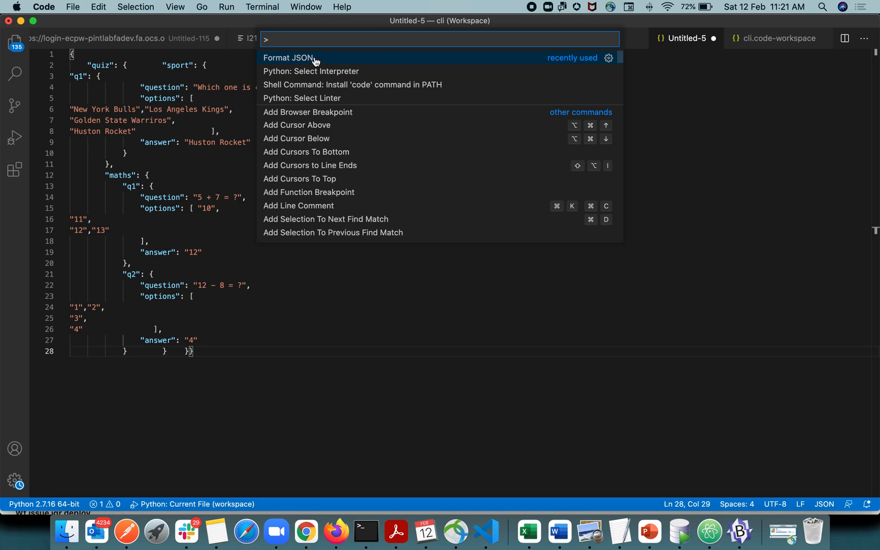
pyautogui.click(289, 57)
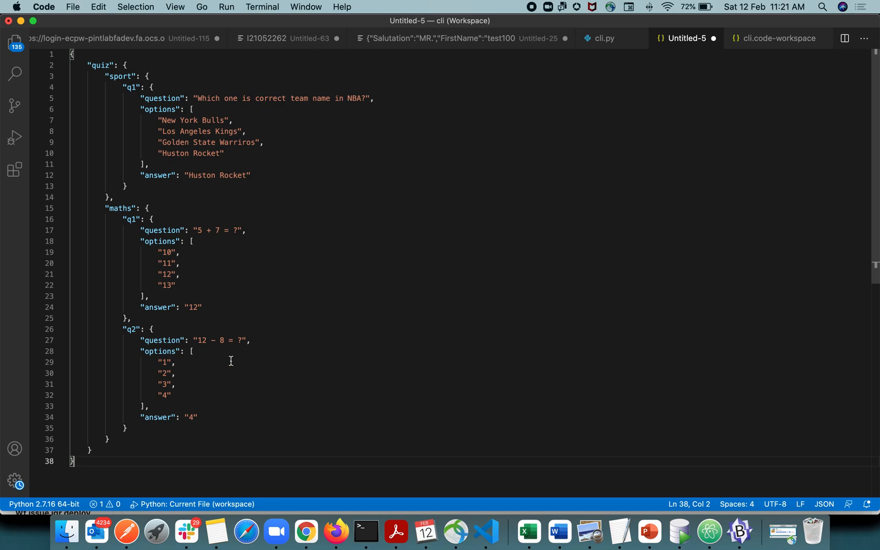
pyautogui.moveTo(629, 175)
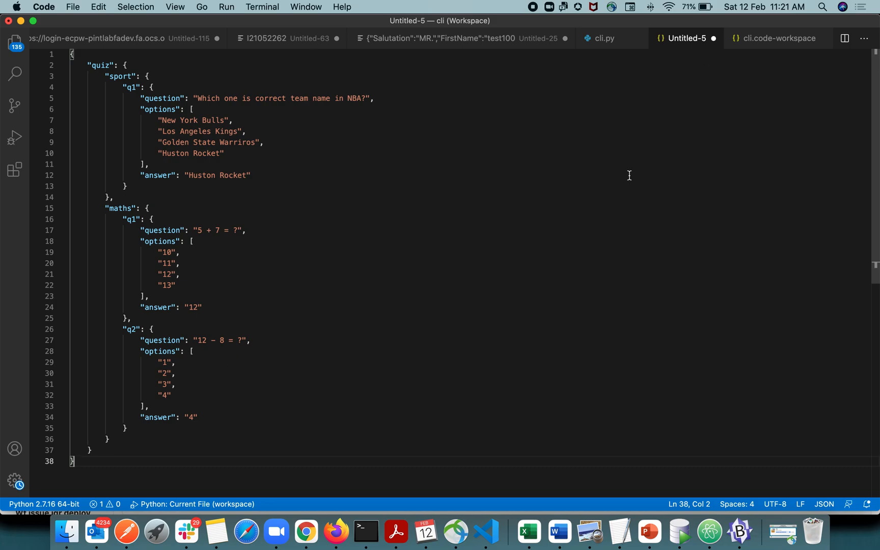
pyautogui.moveTo(161, 424)
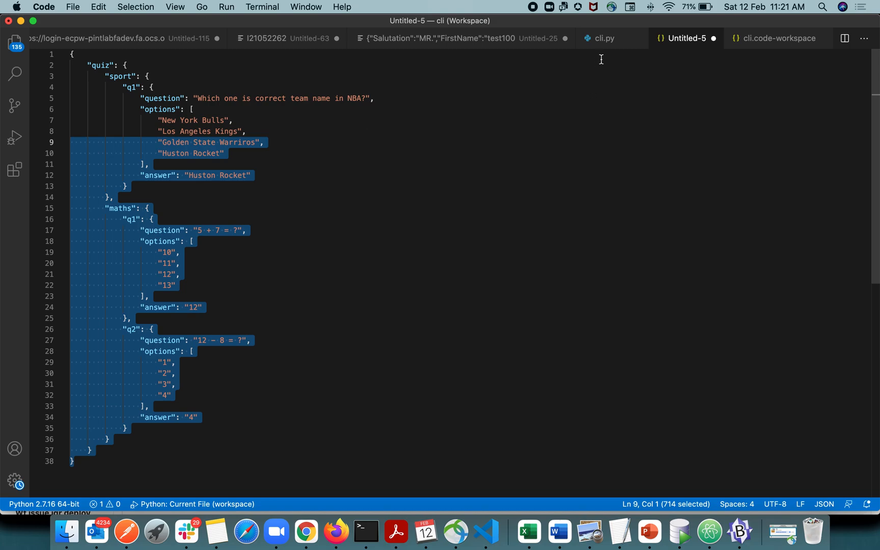
# Switch to cli.py and run Python: Select Interpreter to list available interpreters.
pyautogui.click(605, 38)
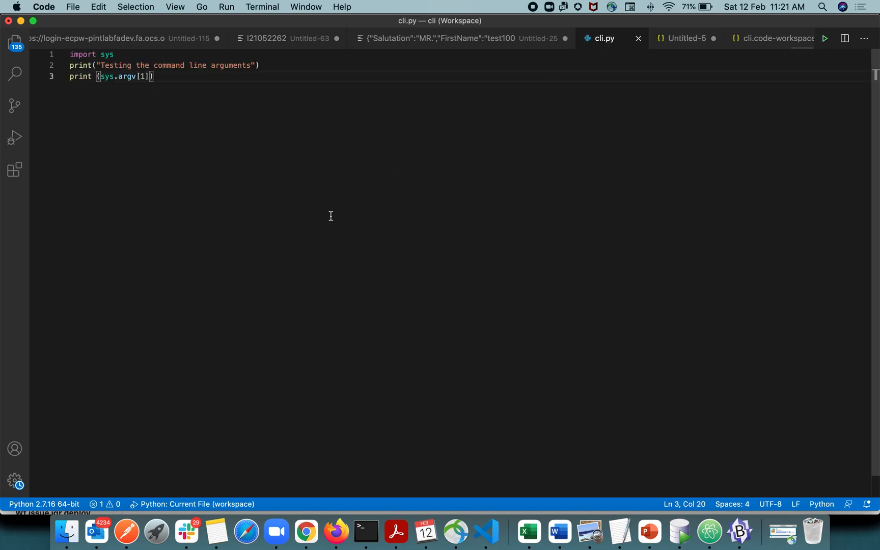
pyautogui.moveTo(290, 69)
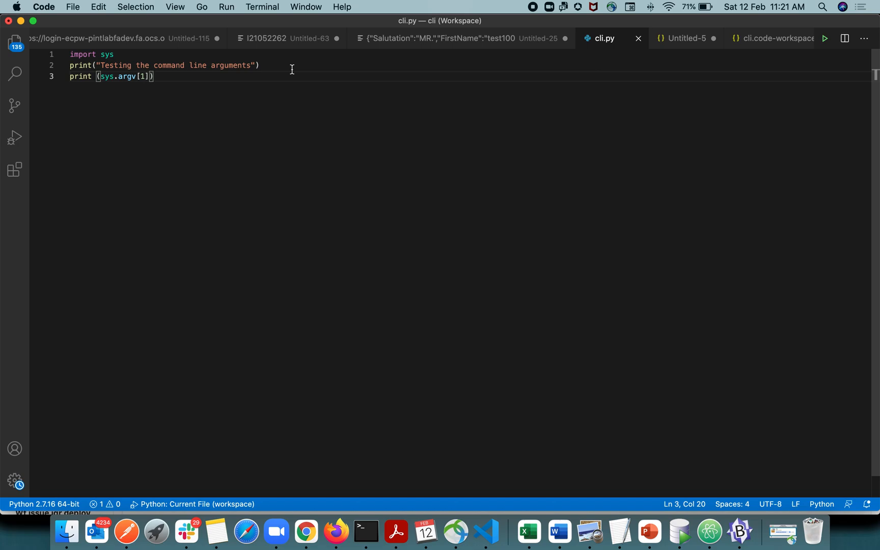
pyautogui.press('cmd+shift+p')
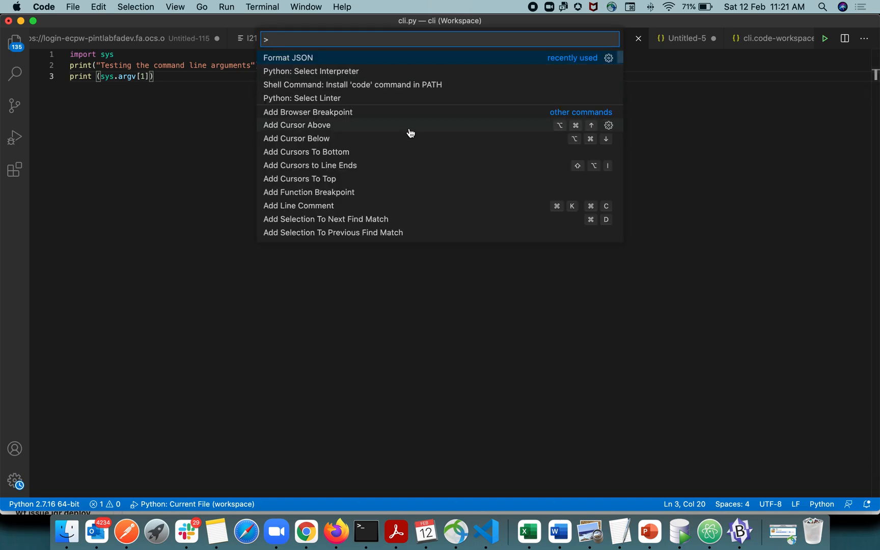
pyautogui.moveTo(315, 76)
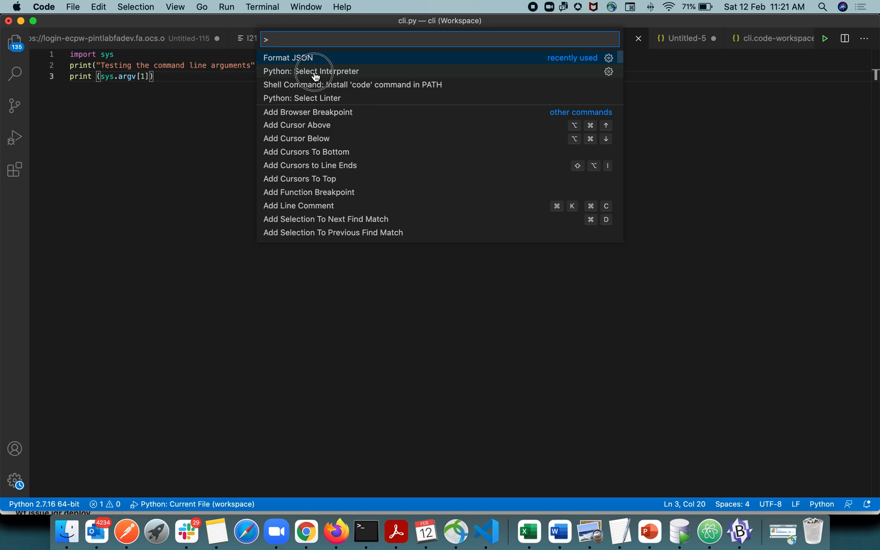
pyautogui.click(312, 72)
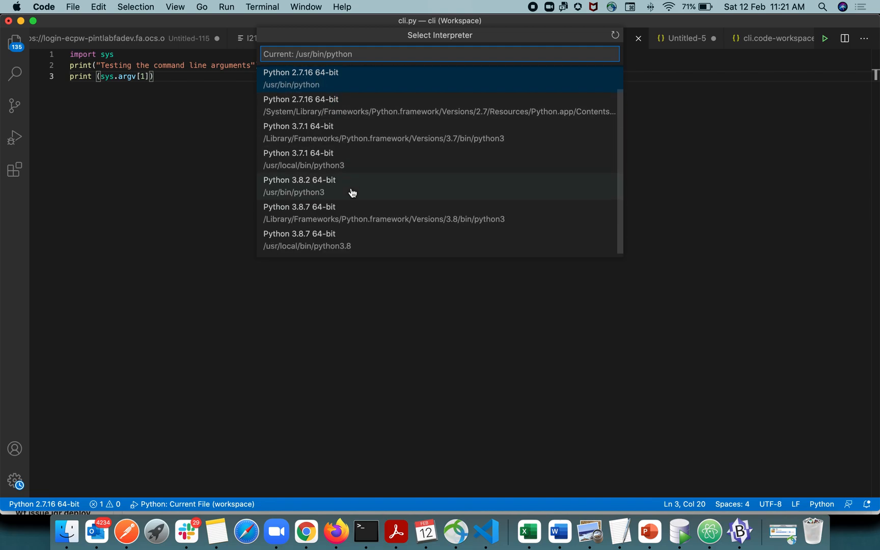
pyautogui.moveTo(382, 245)
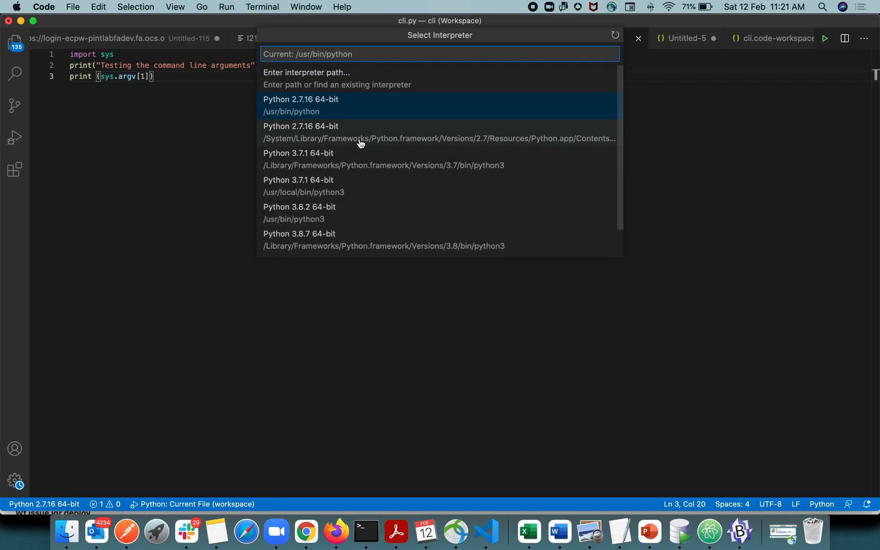
pyautogui.moveTo(359, 185)
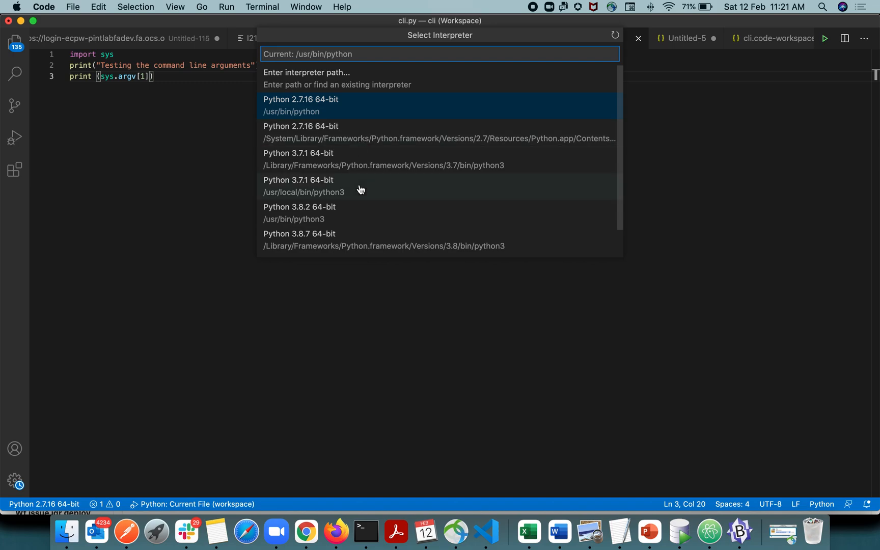
pyautogui.moveTo(367, 248)
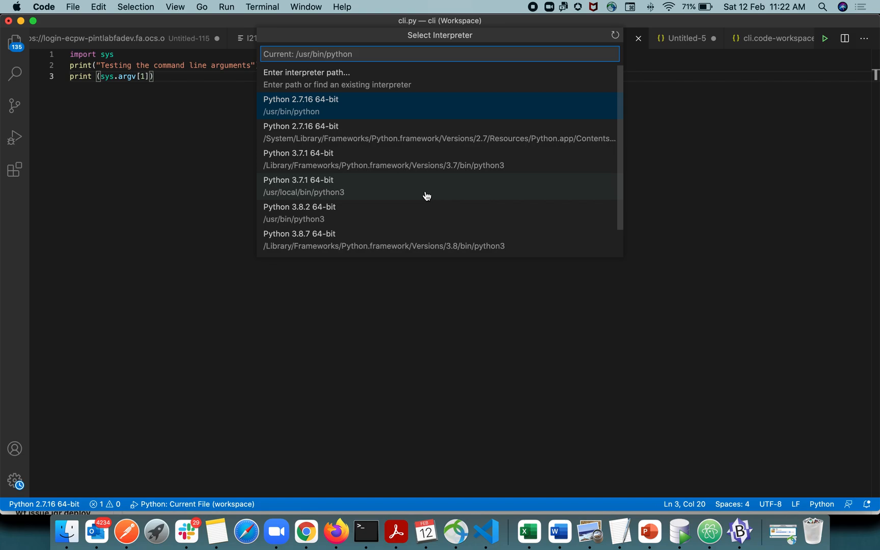
pyautogui.moveTo(445, 179)
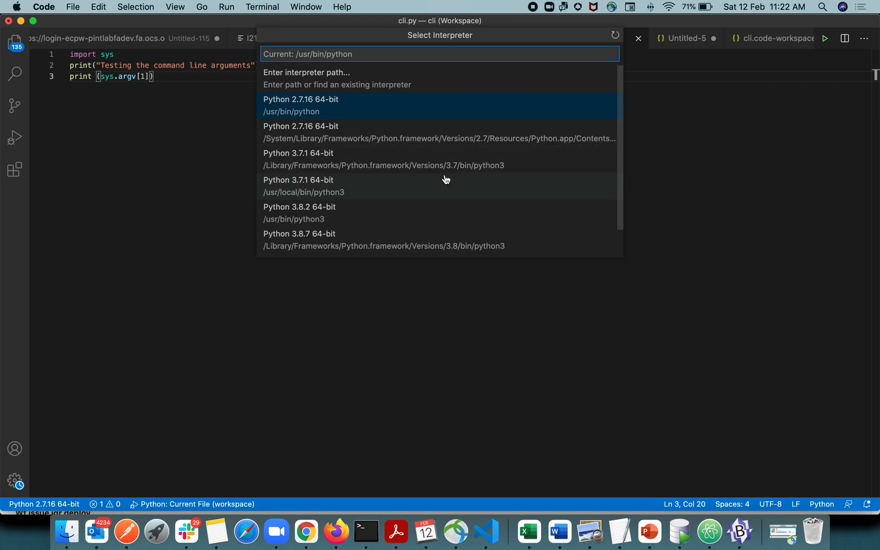
# Reopen the Command Palette from the View menu and scroll through its command list.
pyautogui.click(174, 7)
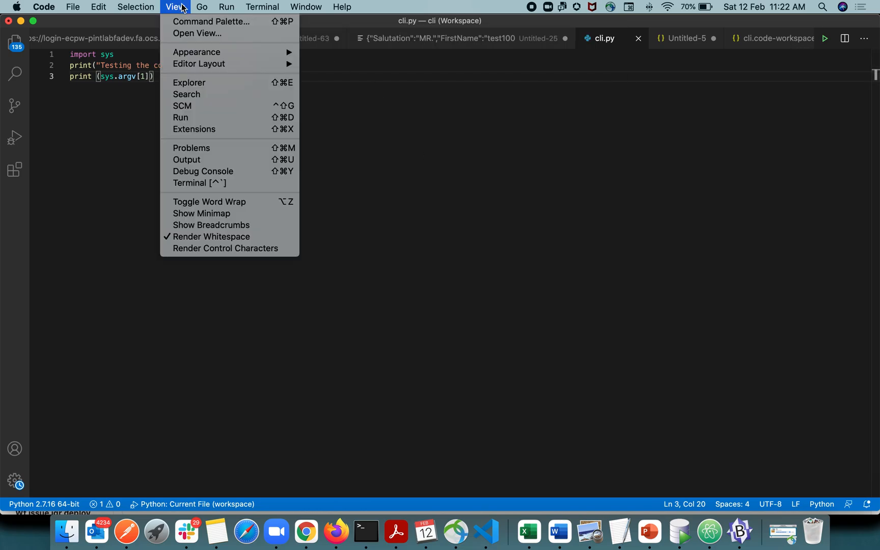
pyautogui.click(211, 21)
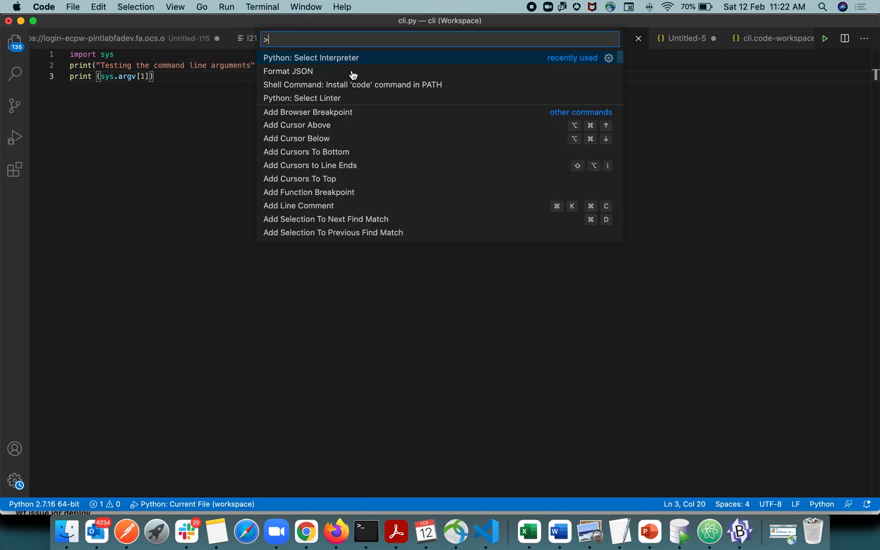
pyautogui.scroll(-3)
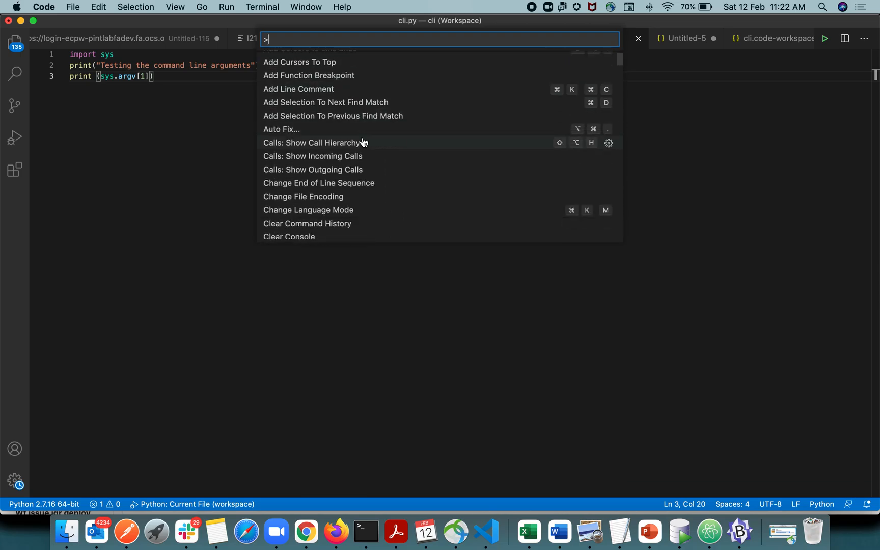
pyautogui.scroll(-3)
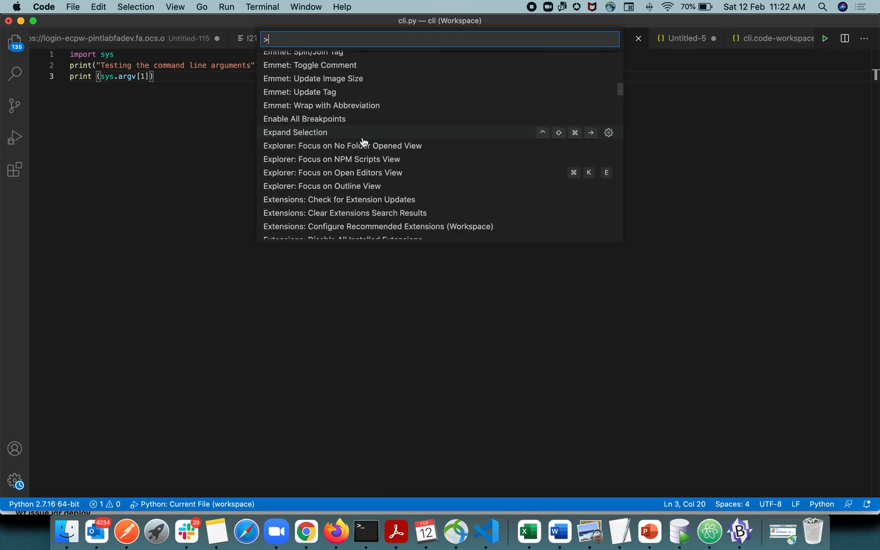
pyautogui.scroll(-3)
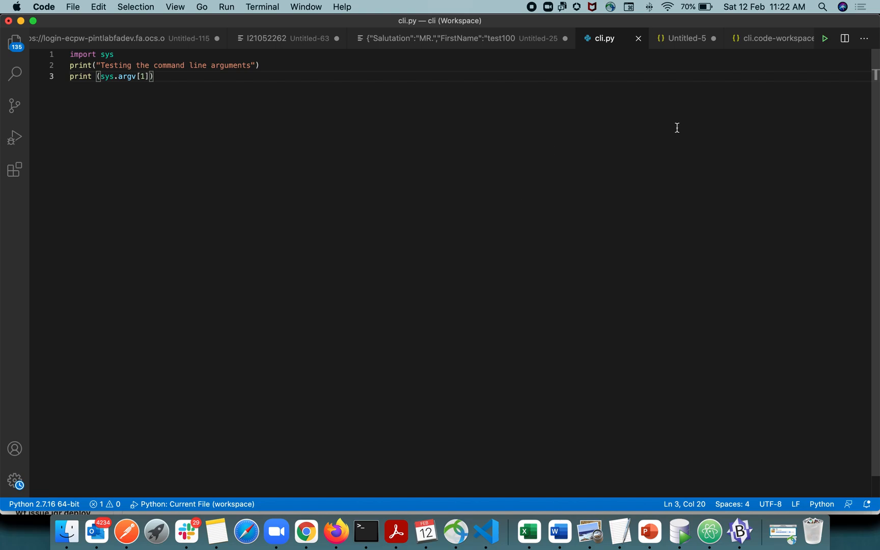
pyautogui.moveTo(678, 128)
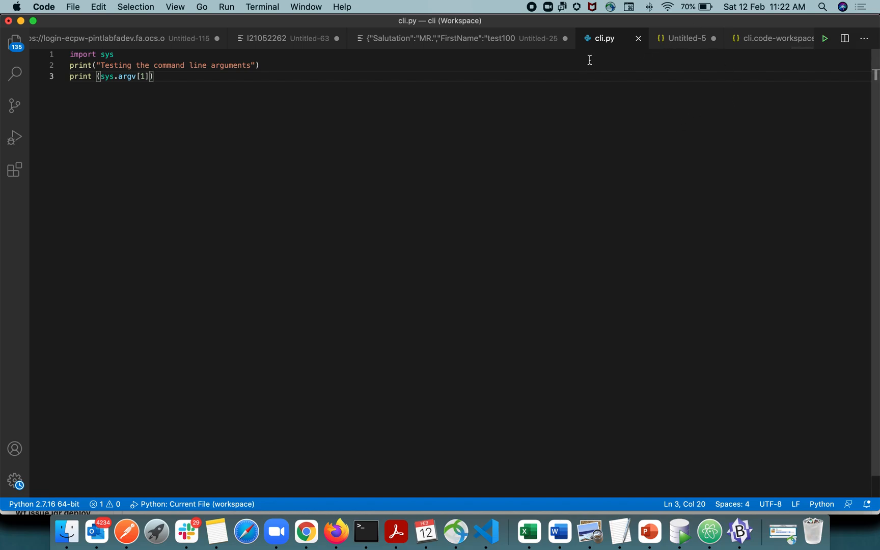
pyautogui.press('cmd+a')
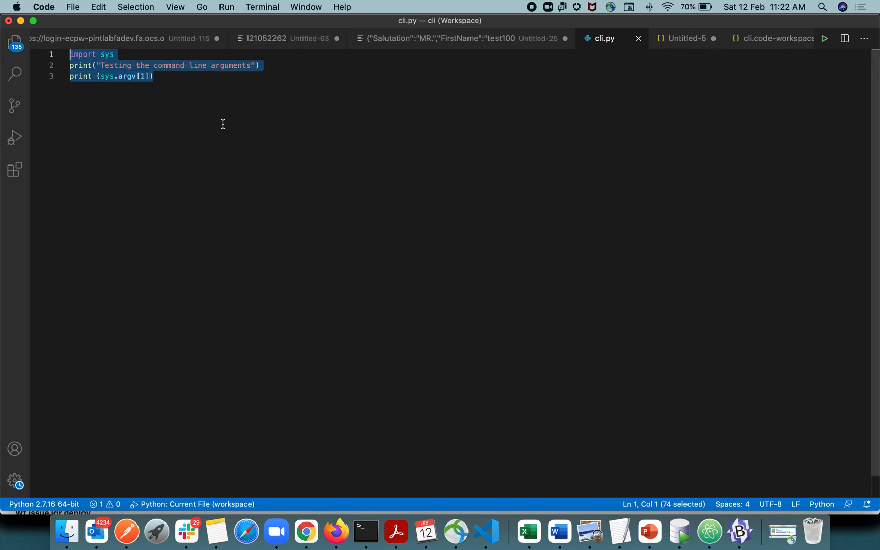
pyautogui.moveTo(238, 161)
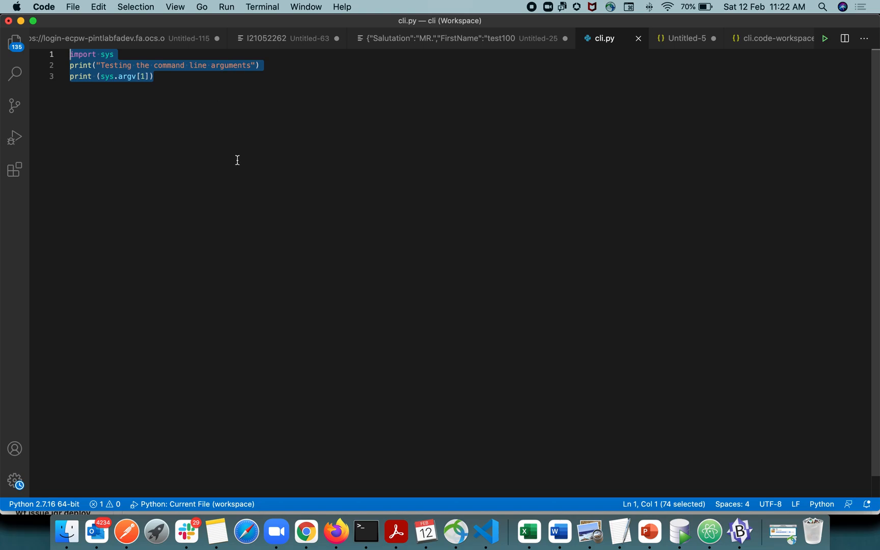
pyautogui.doubleClick(126, 76)
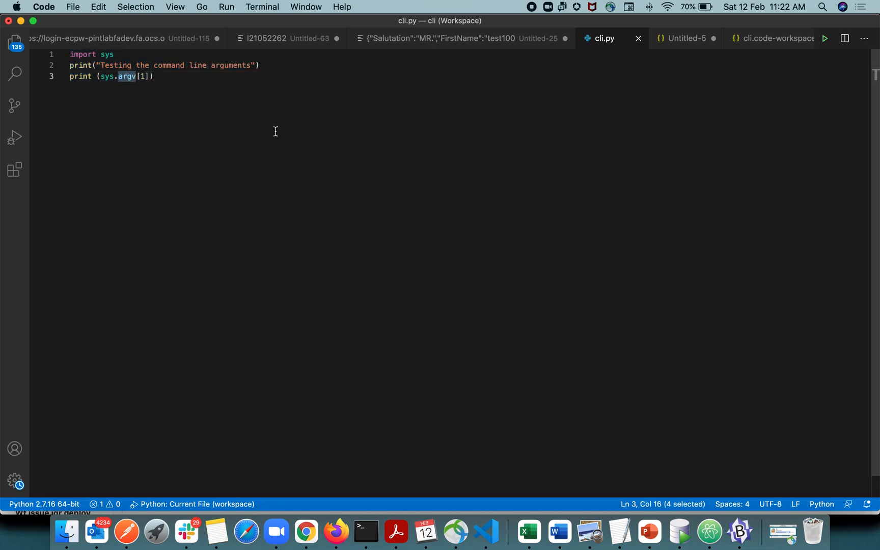
pyautogui.moveTo(217, 36)
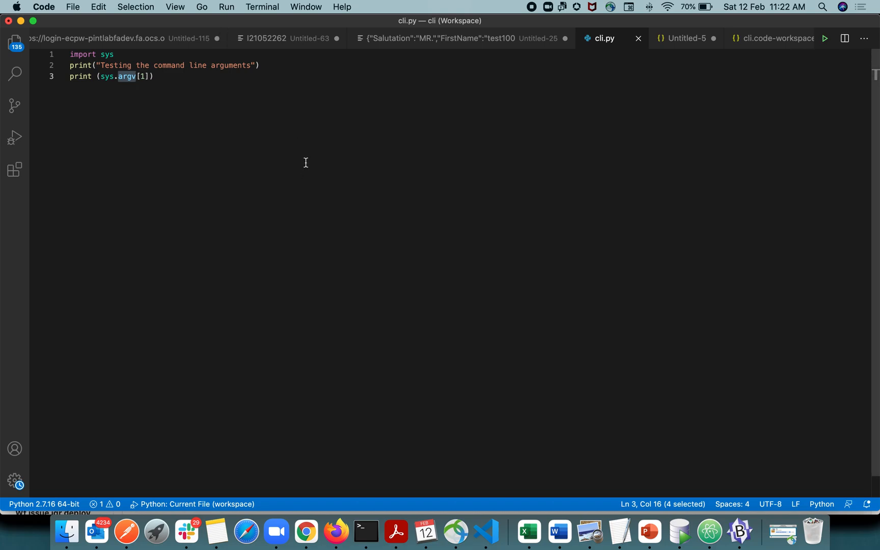
pyautogui.moveTo(413, 205)
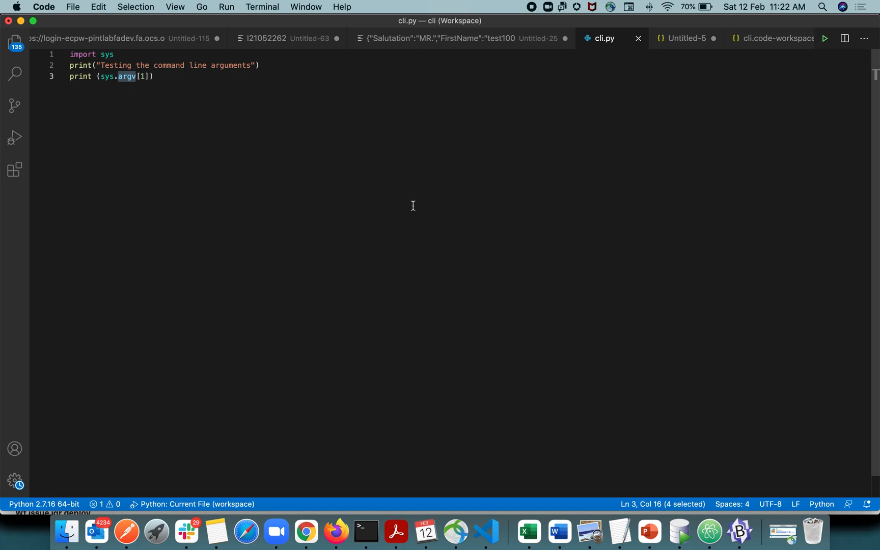
pyautogui.moveTo(353, 250)
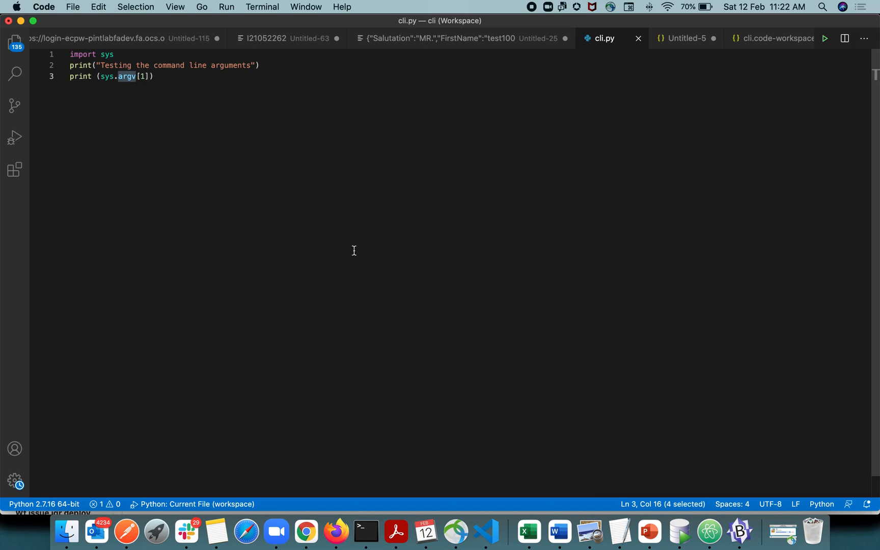
pyautogui.moveTo(361, 292)
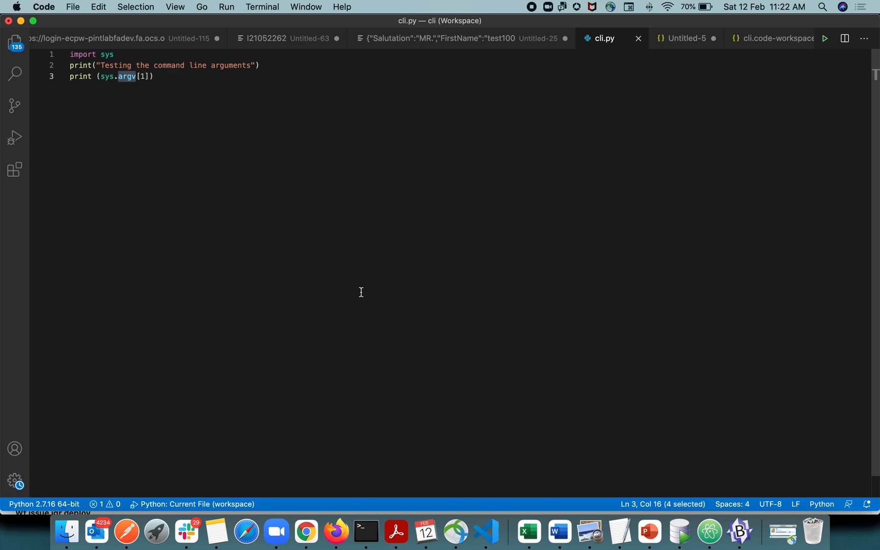
pyautogui.moveTo(283, 192)
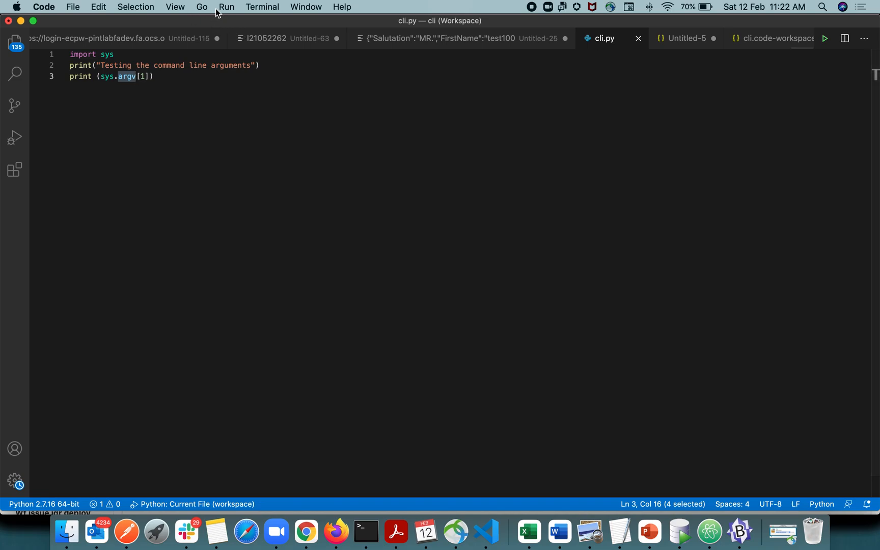
pyautogui.click(226, 7)
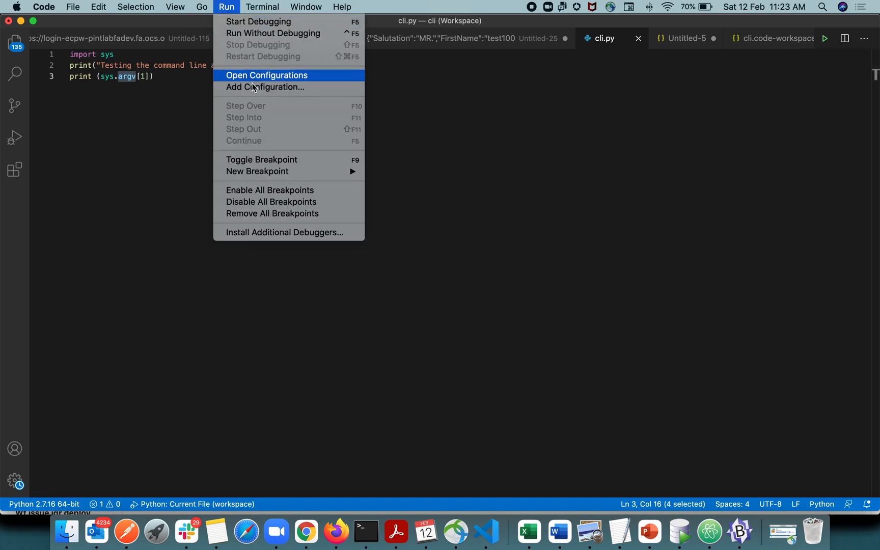
pyautogui.click(266, 75)
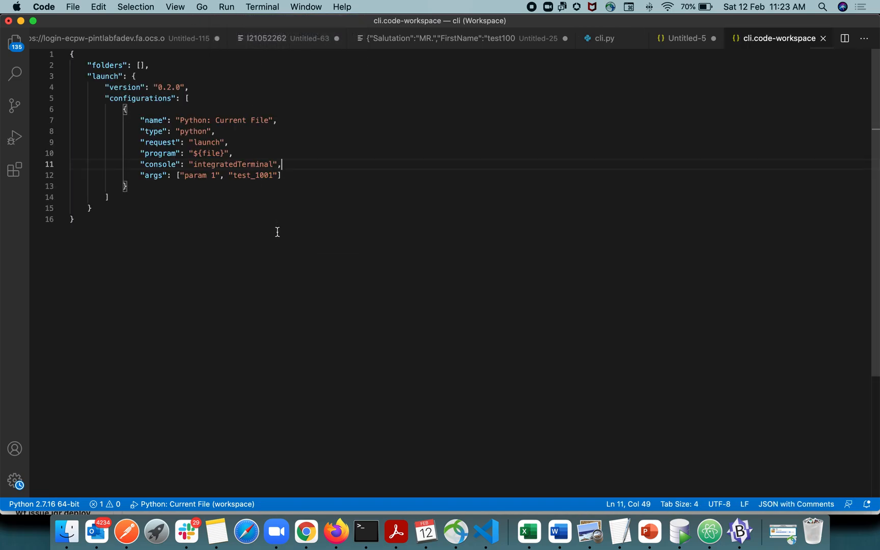
pyautogui.press('cmd+a')
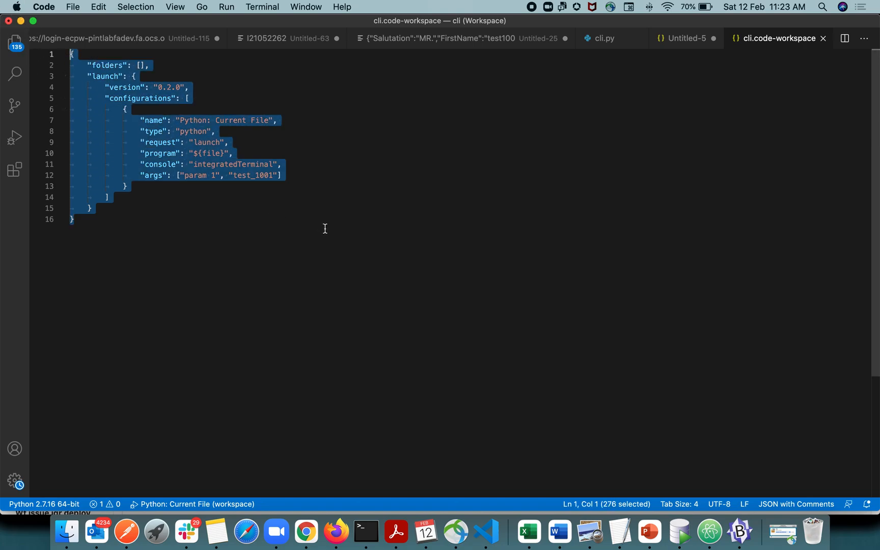
pyautogui.moveTo(268, 213)
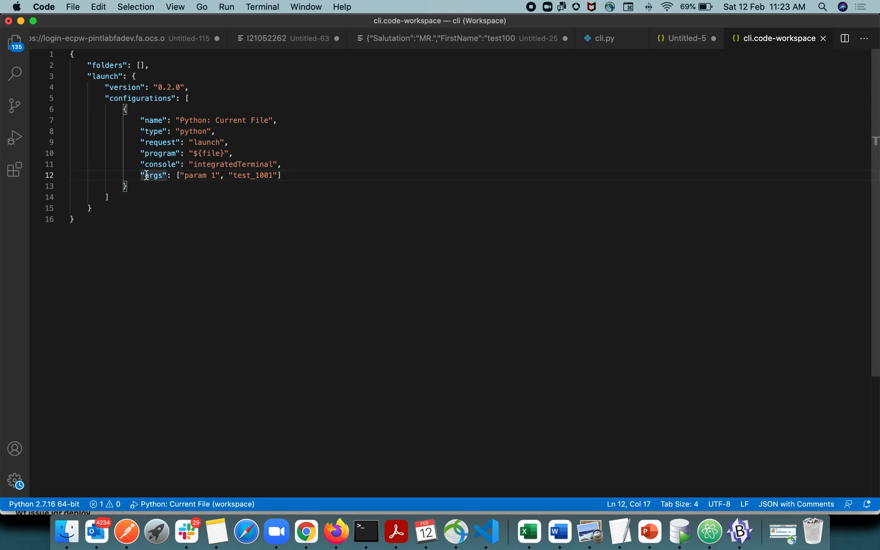
pyautogui.moveTo(145, 175); pyautogui.dragTo(282, 175)
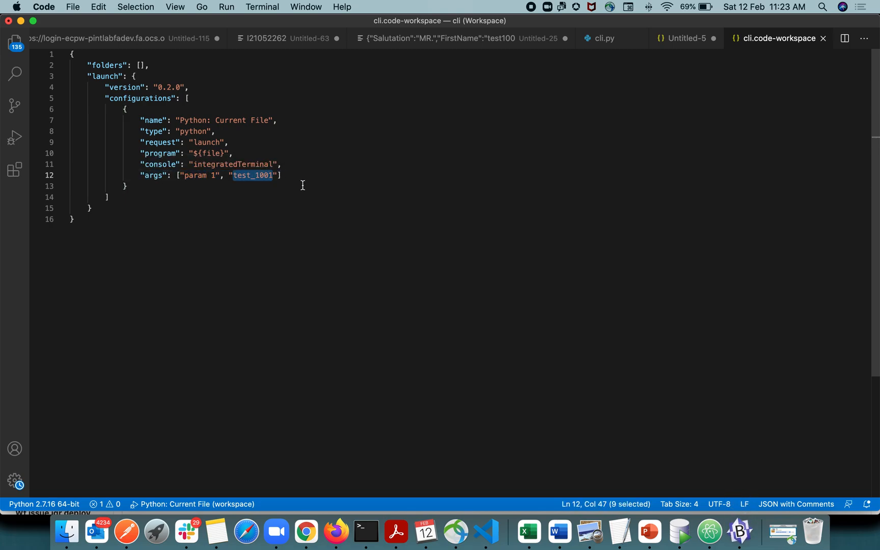
pyautogui.click(604, 37)
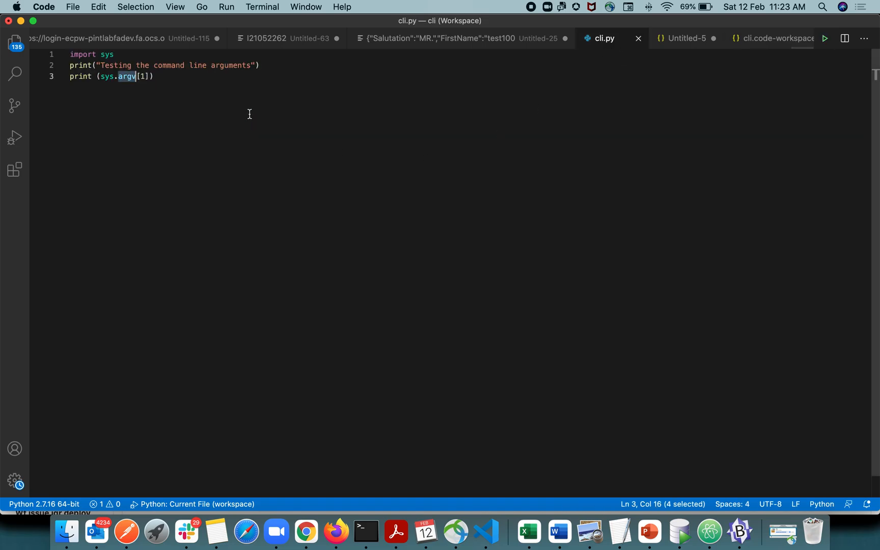
pyautogui.moveTo(353, 113)
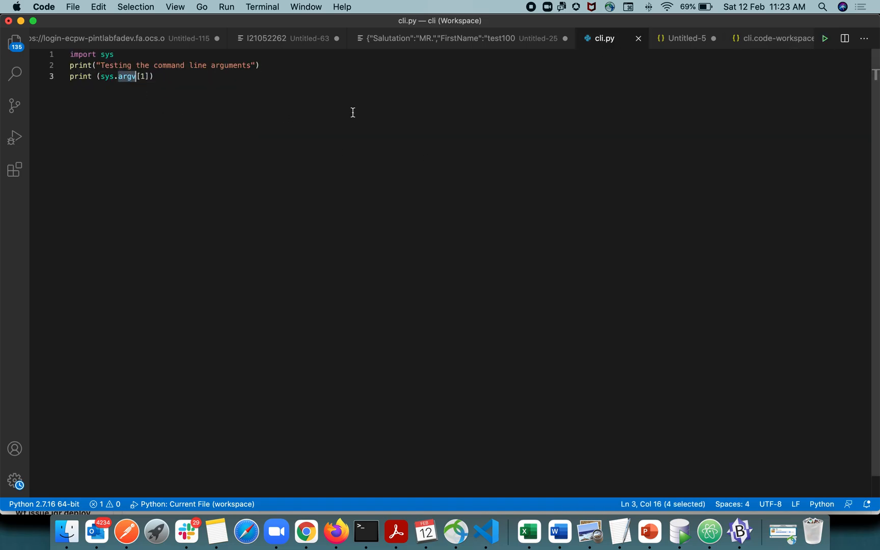
pyautogui.click(687, 38)
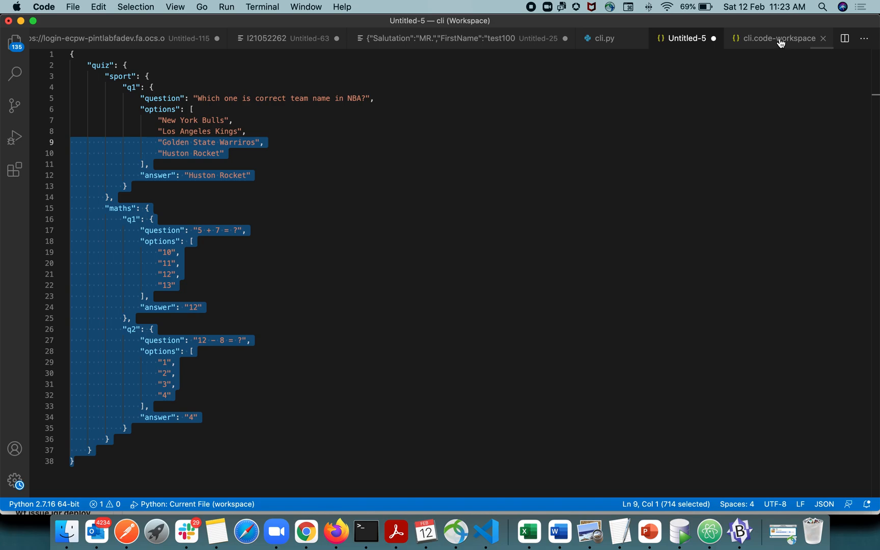
pyautogui.click(778, 38)
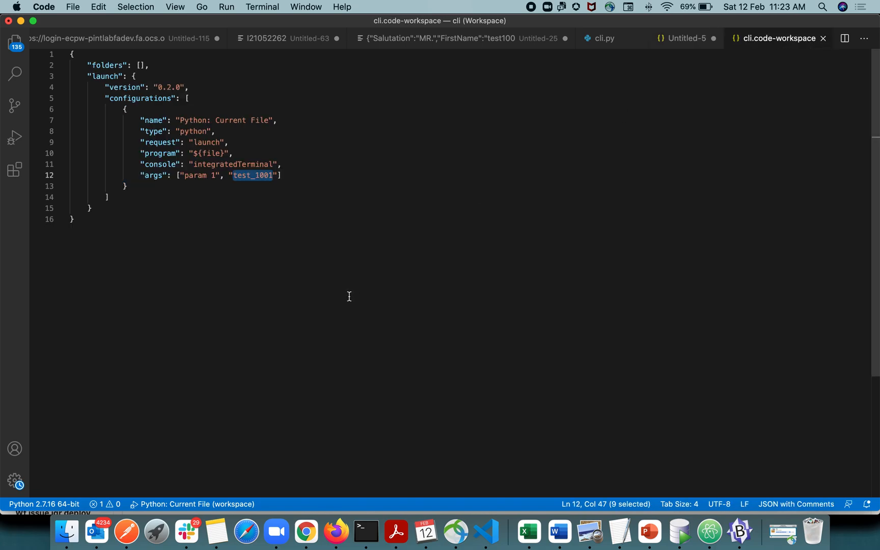
pyautogui.moveTo(376, 278)
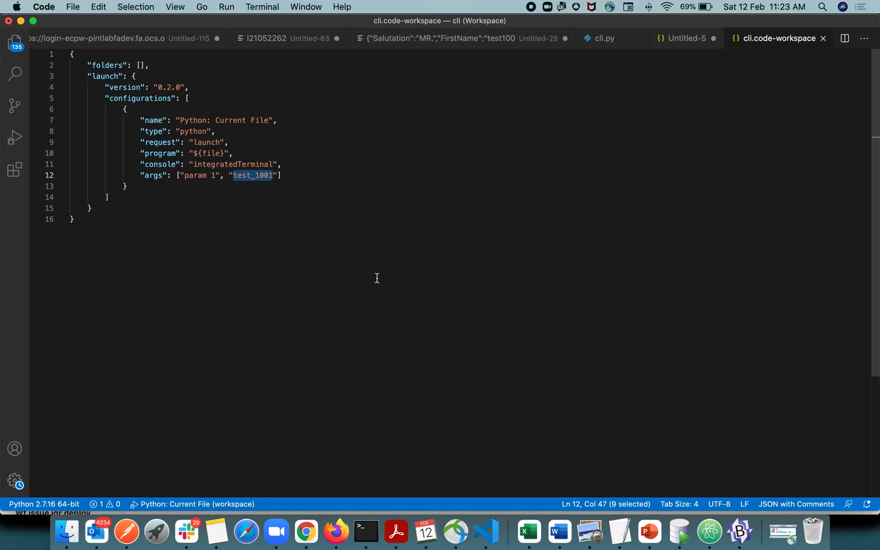
pyautogui.moveTo(281, 279)
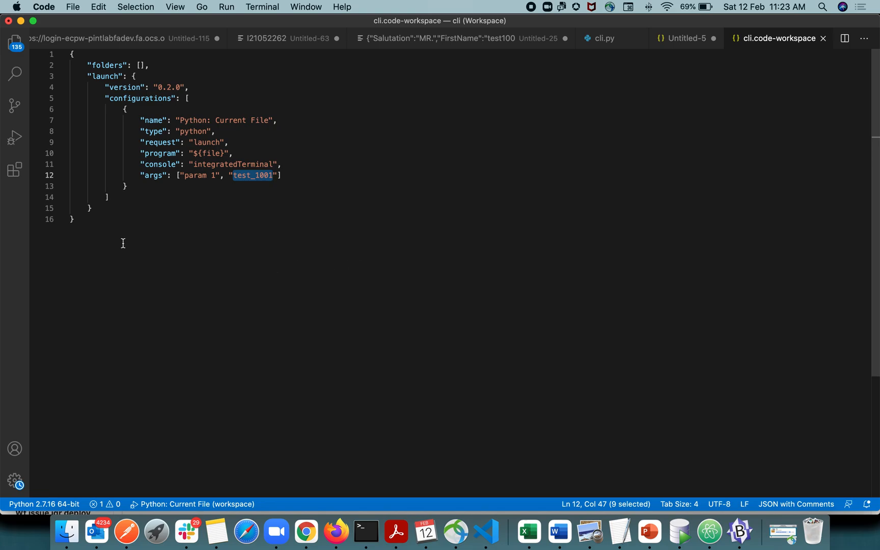
pyautogui.click(605, 38)
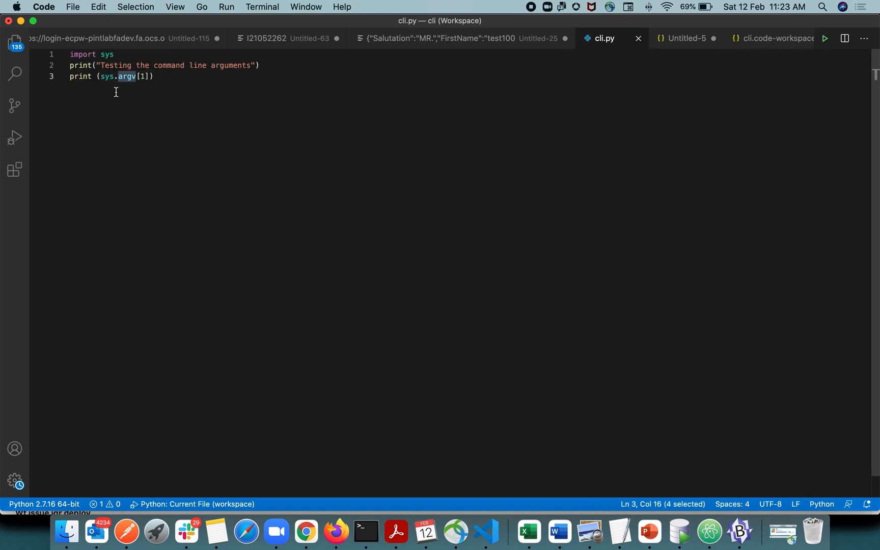
pyautogui.moveTo(622, 193)
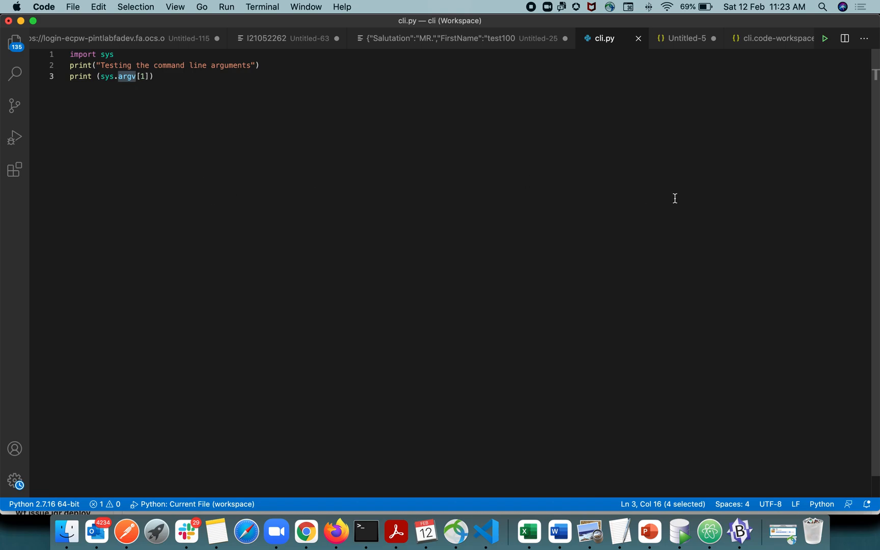
pyautogui.moveTo(630, 164)
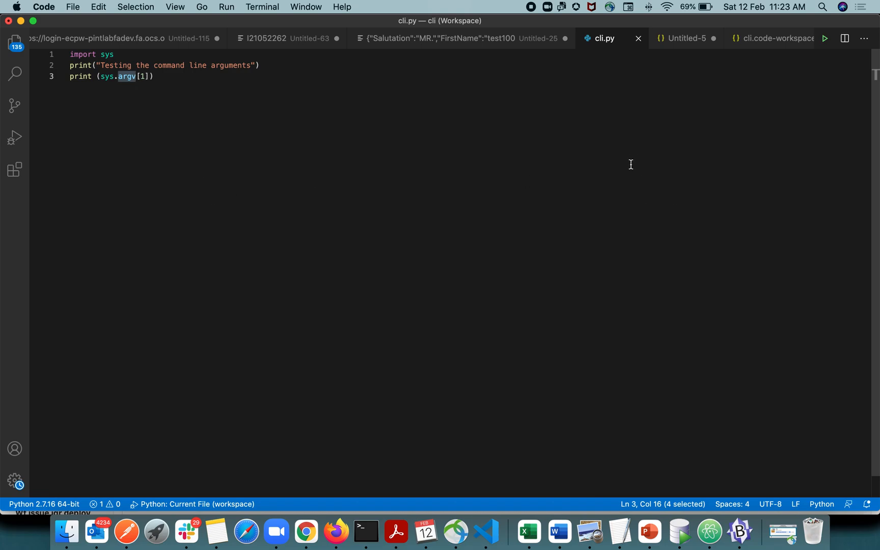
pyautogui.moveTo(583, 252)
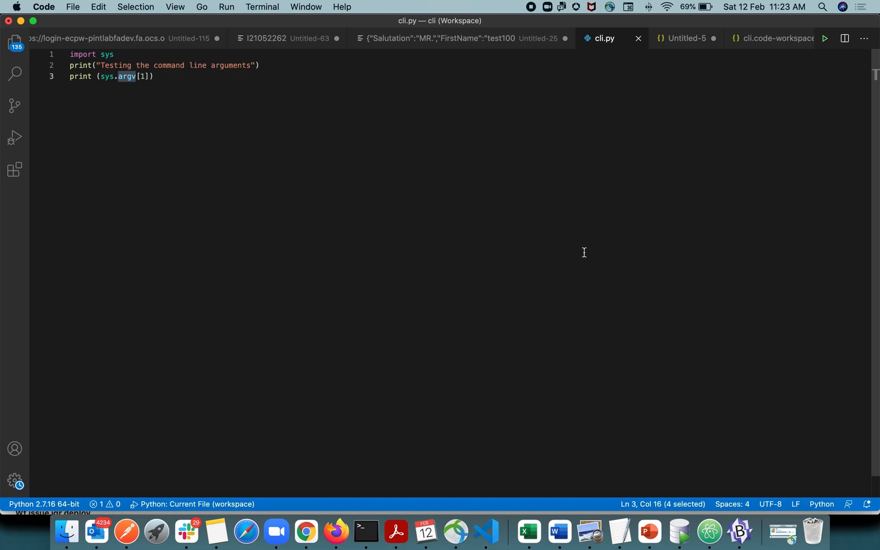
pyautogui.moveTo(714, 130)
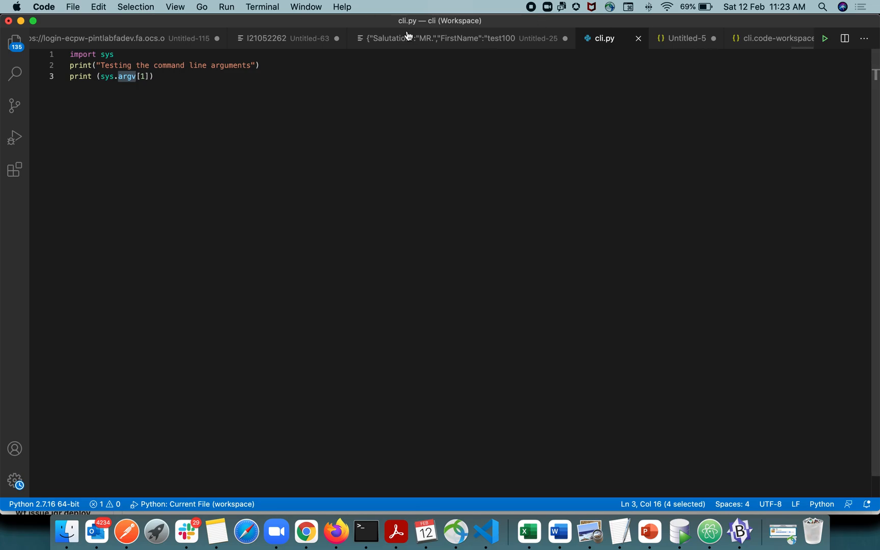
# Open the launch configurations file, then return to cli.py and select all its code.
pyautogui.click(226, 8)
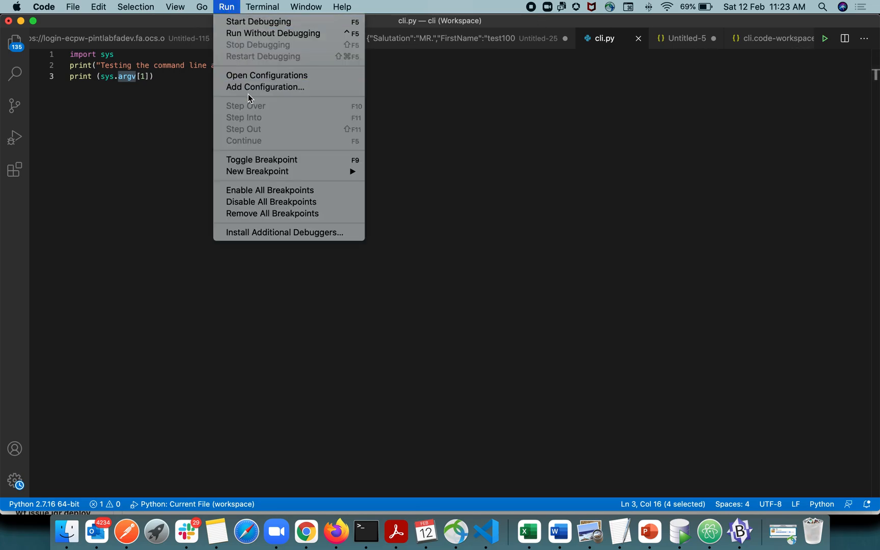
pyautogui.click(778, 38)
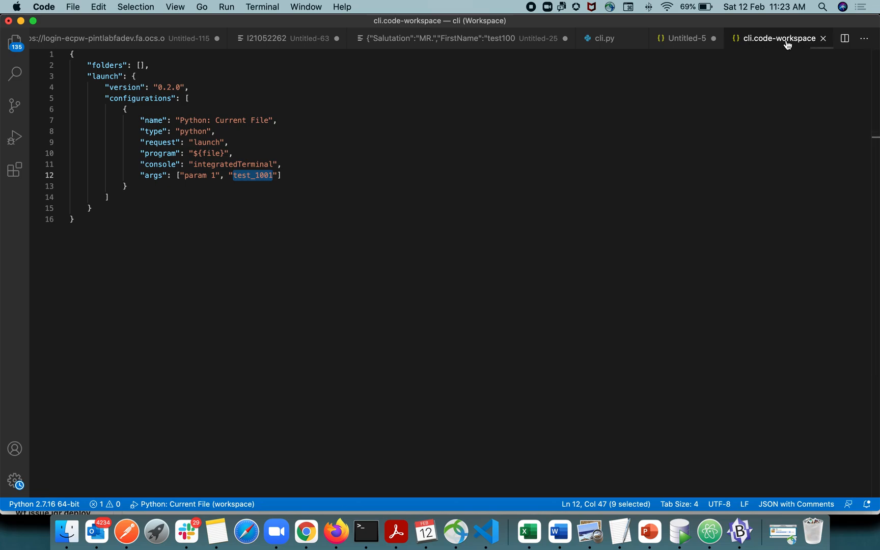
pyautogui.moveTo(784, 40)
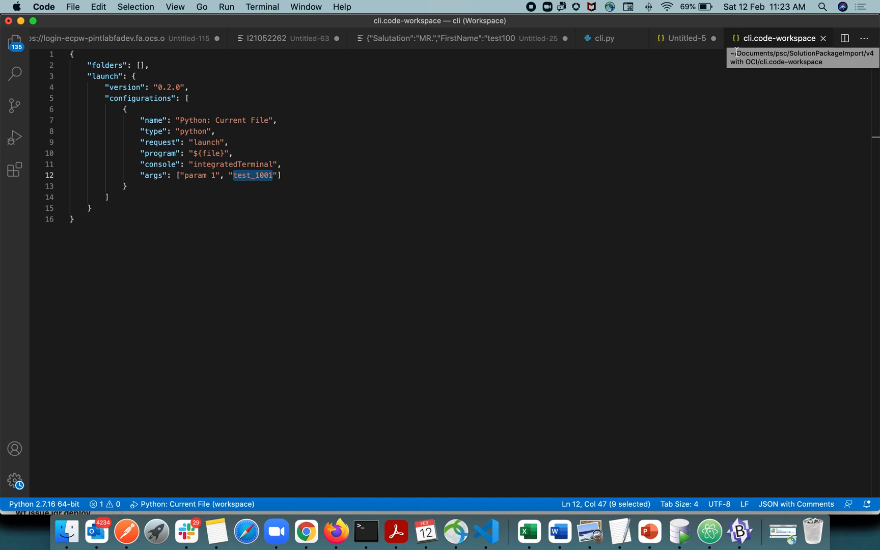
pyautogui.click(605, 38)
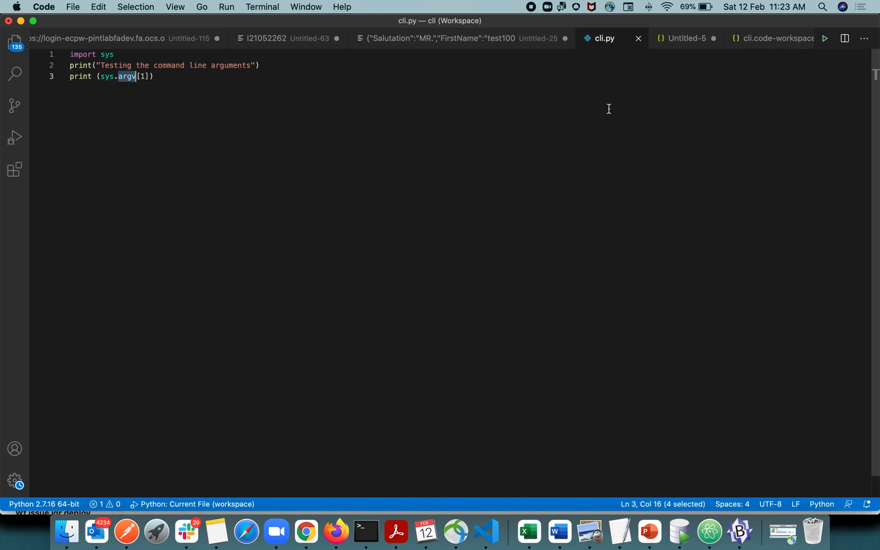
pyautogui.press('cmd+a')
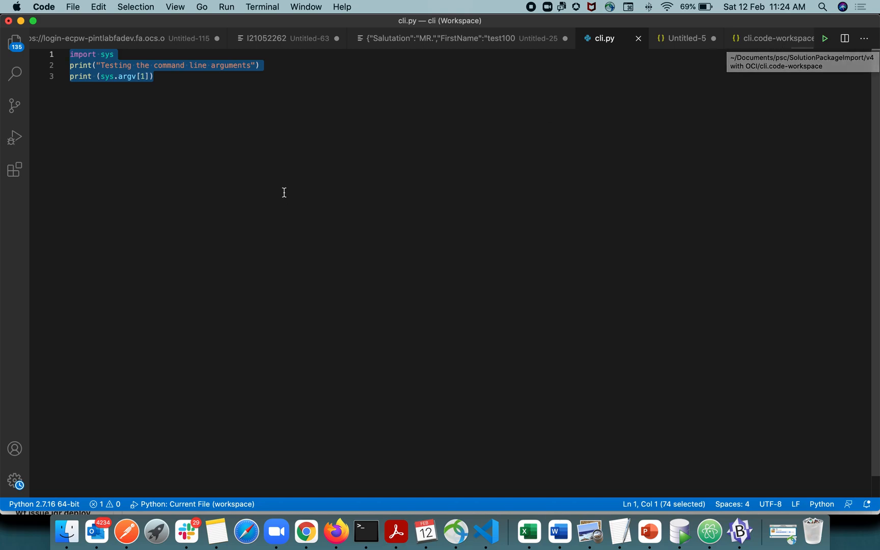
pyautogui.moveTo(390, 267)
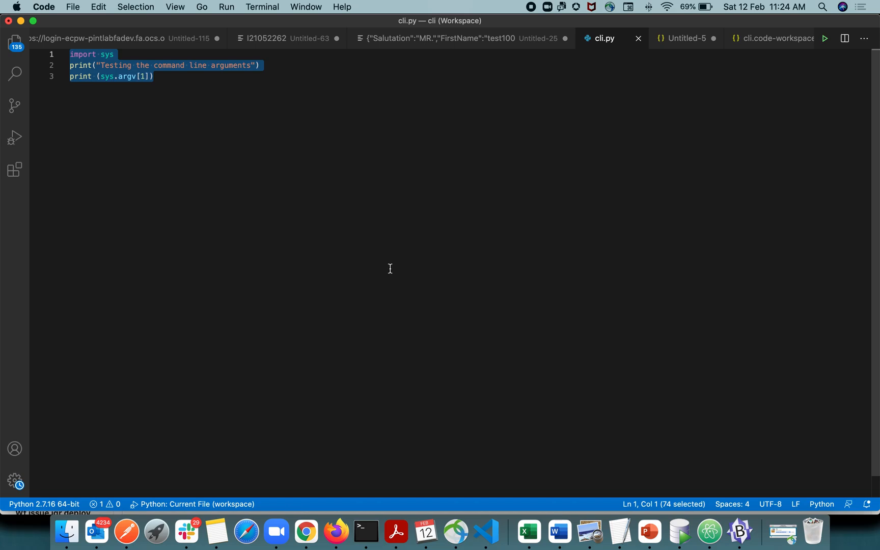
pyautogui.moveTo(101, 468)
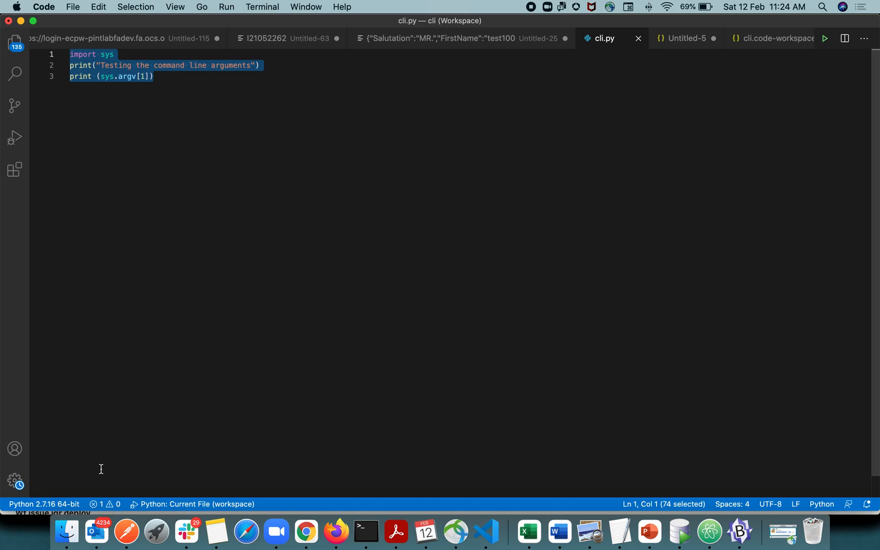
pyautogui.moveTo(66, 530)
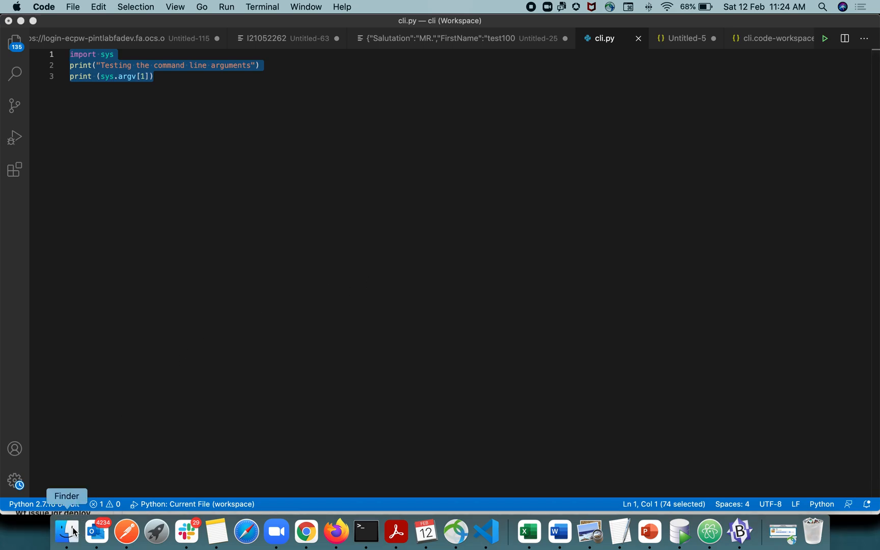
# From Finder, open cli copy 3.py from the cli_args folder in Visual Studio Code.
pyautogui.click(67, 530)
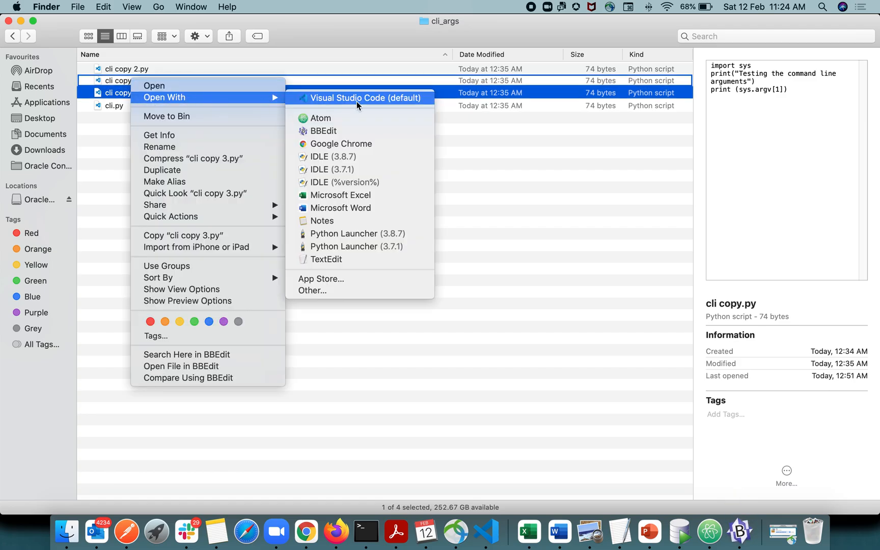
pyautogui.click(366, 98)
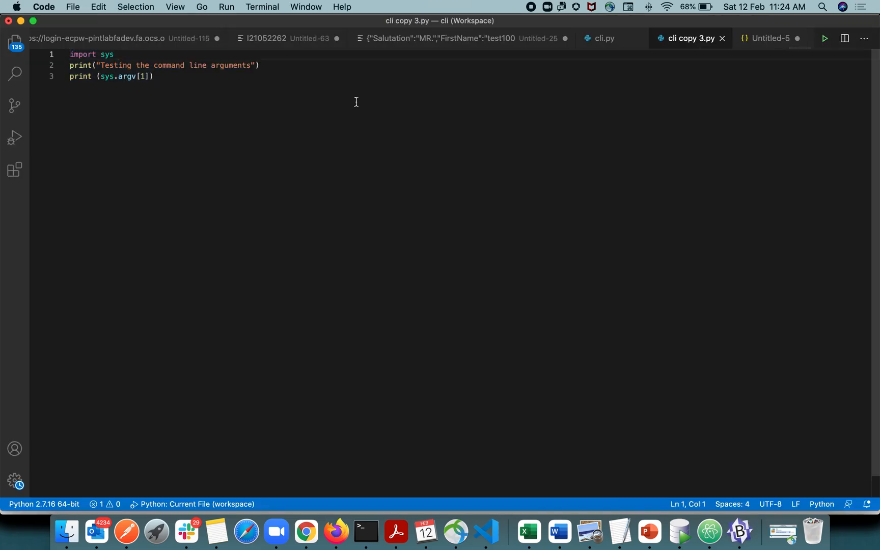
pyautogui.click(226, 7)
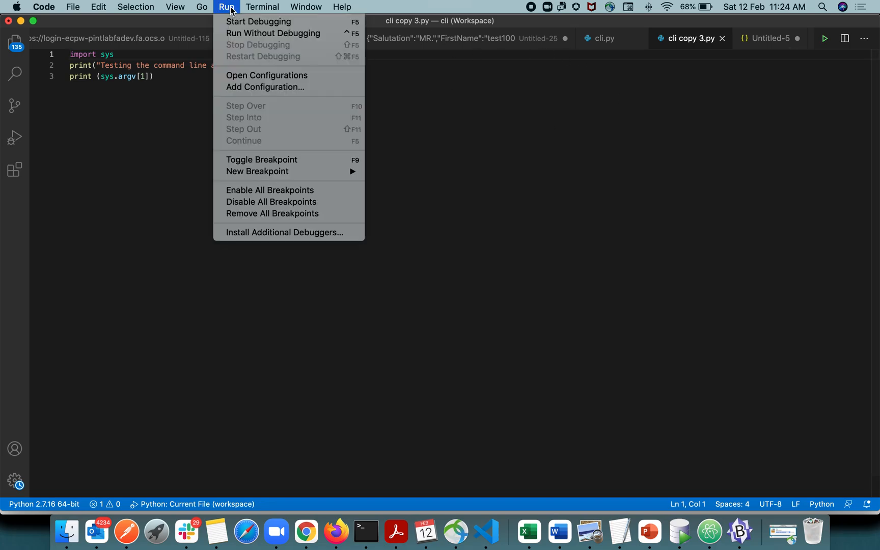
pyautogui.moveTo(267, 76)
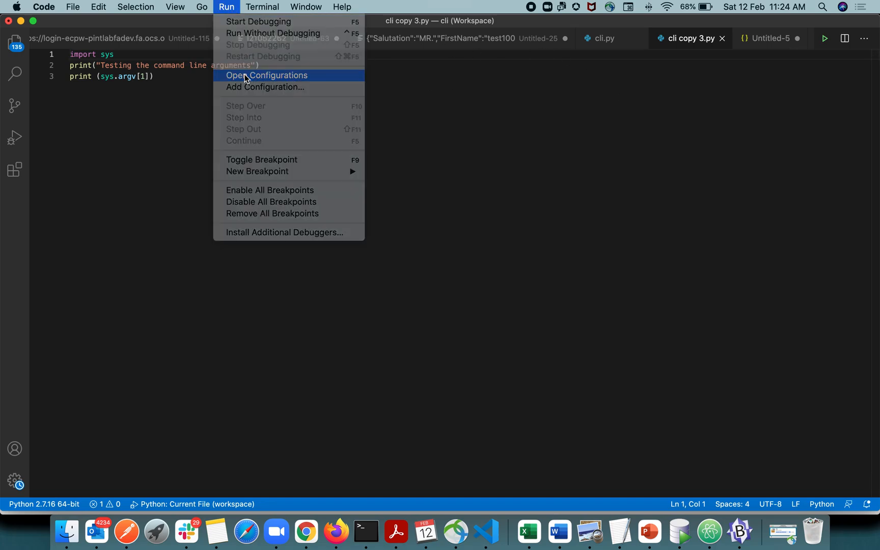
pyautogui.click(266, 75)
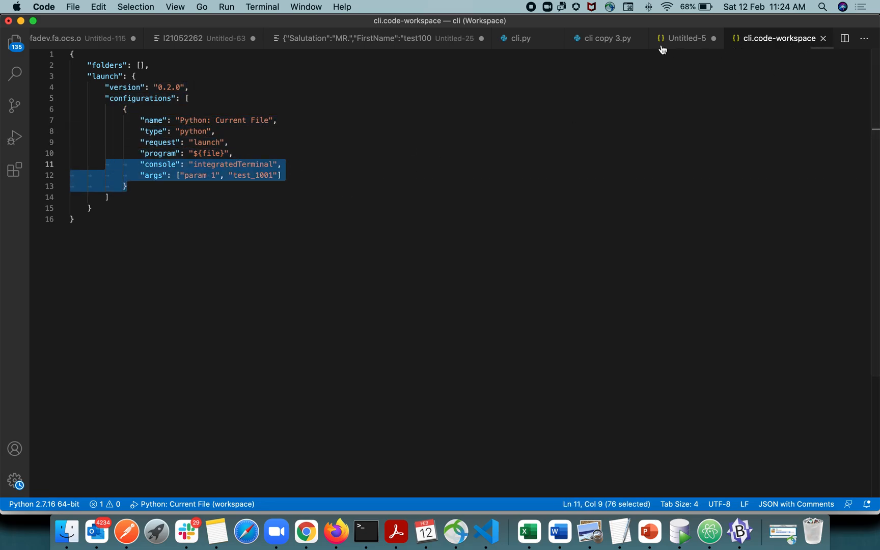
pyautogui.click(608, 38)
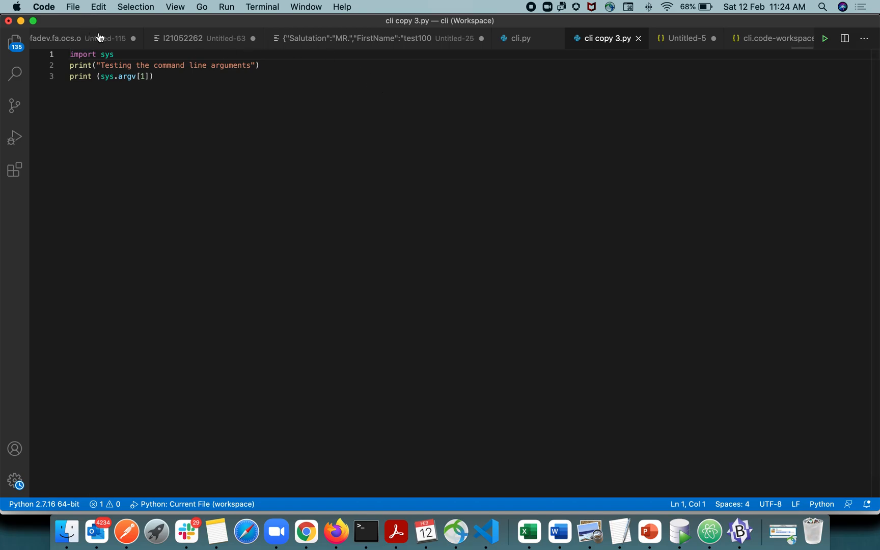
pyautogui.click(72, 8)
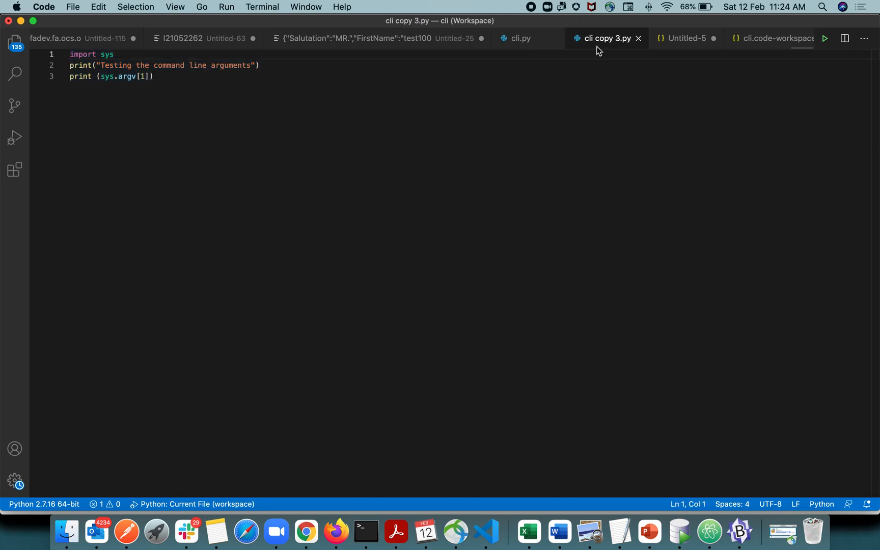
pyautogui.moveTo(481, 96)
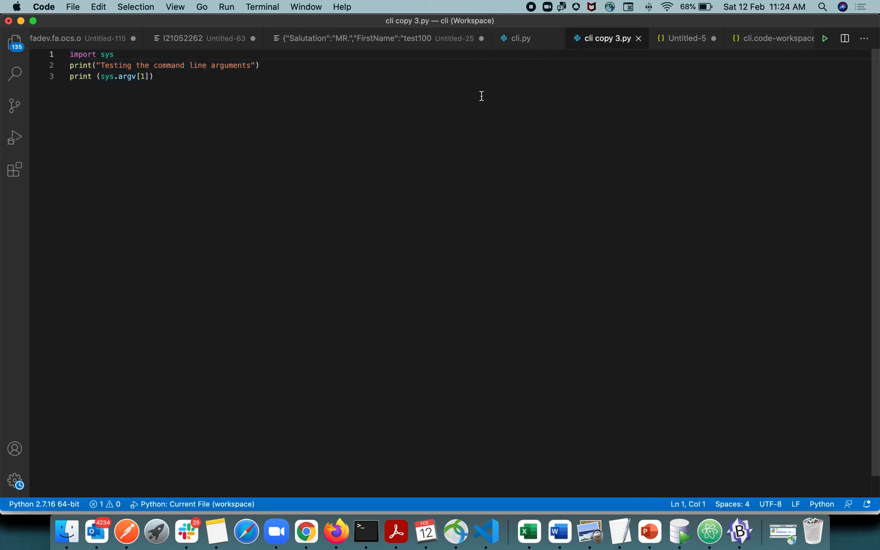
pyautogui.moveTo(295, 104)
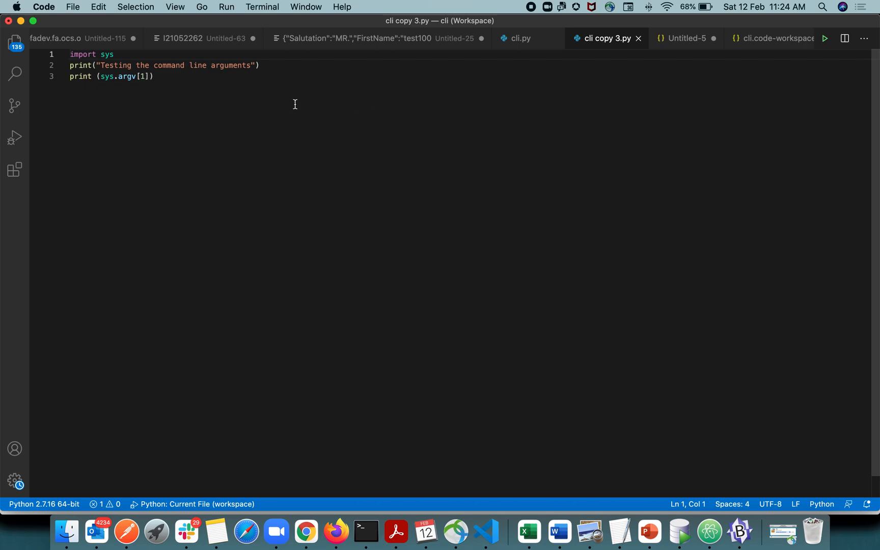
pyautogui.moveTo(654, 54)
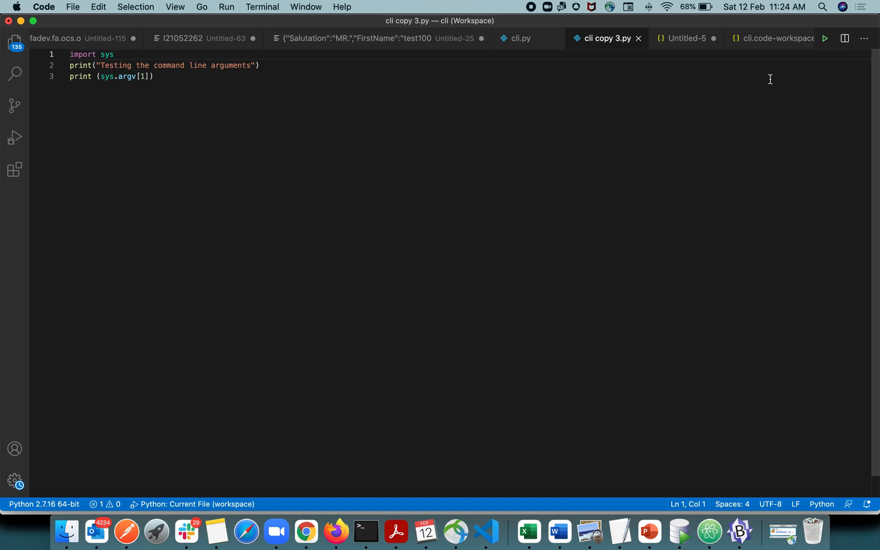
pyautogui.click(777, 37)
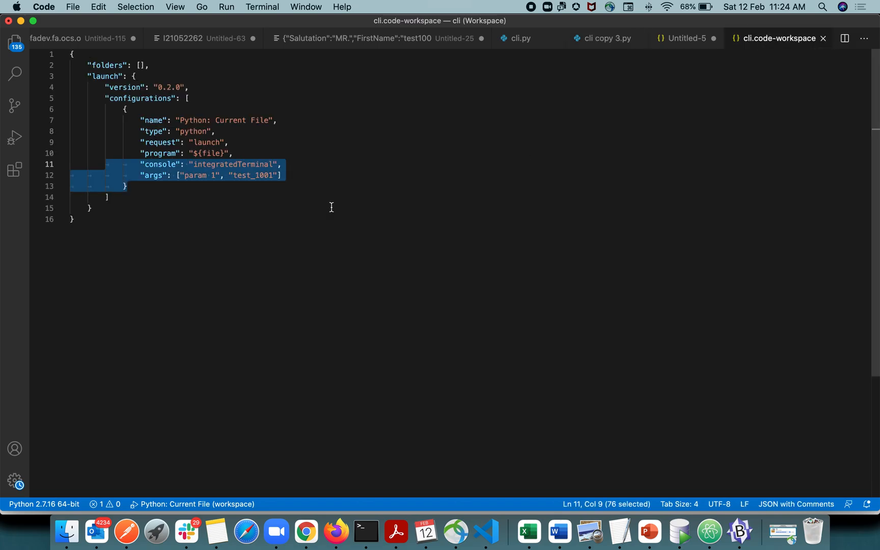
pyautogui.moveTo(331, 231)
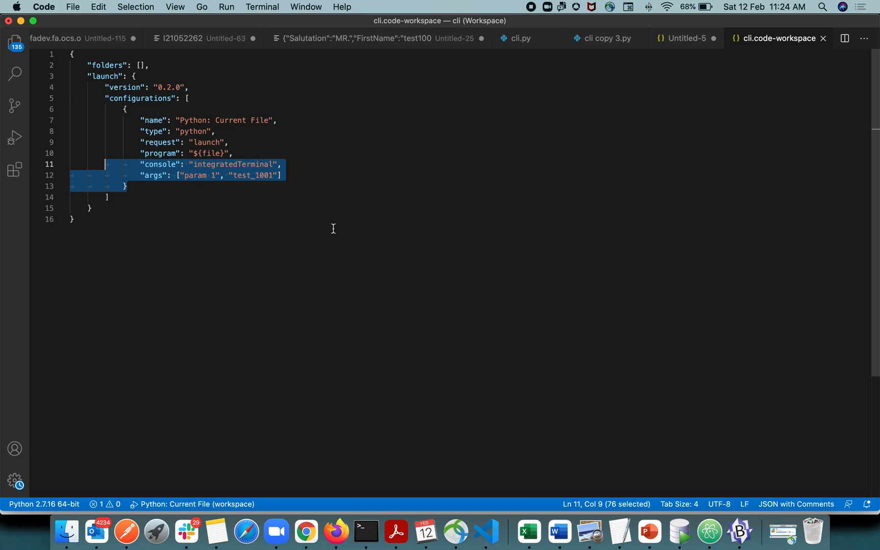
pyautogui.moveTo(625, 153)
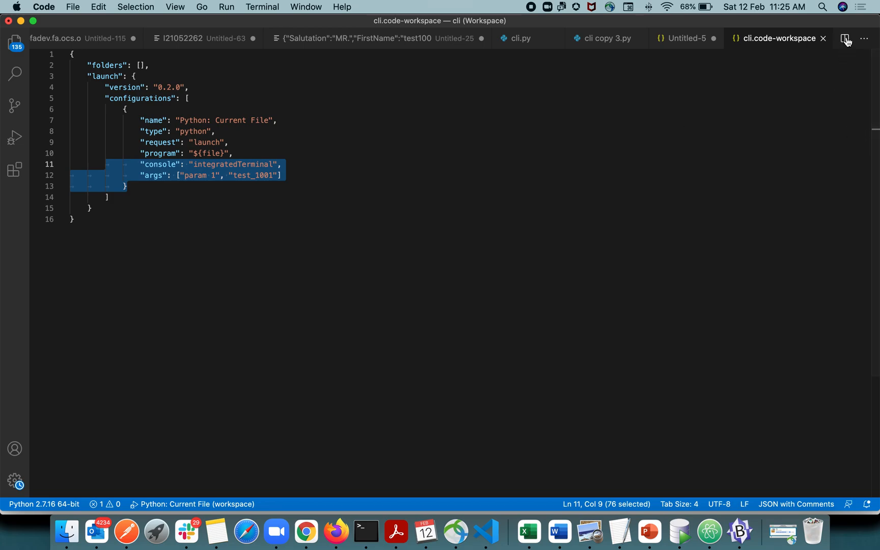
pyautogui.moveTo(845, 38)
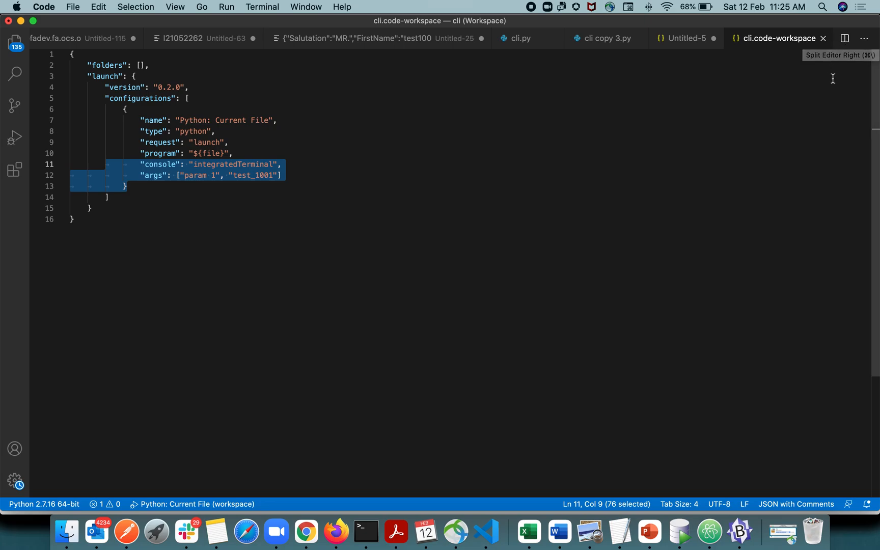
pyautogui.moveTo(844, 38)
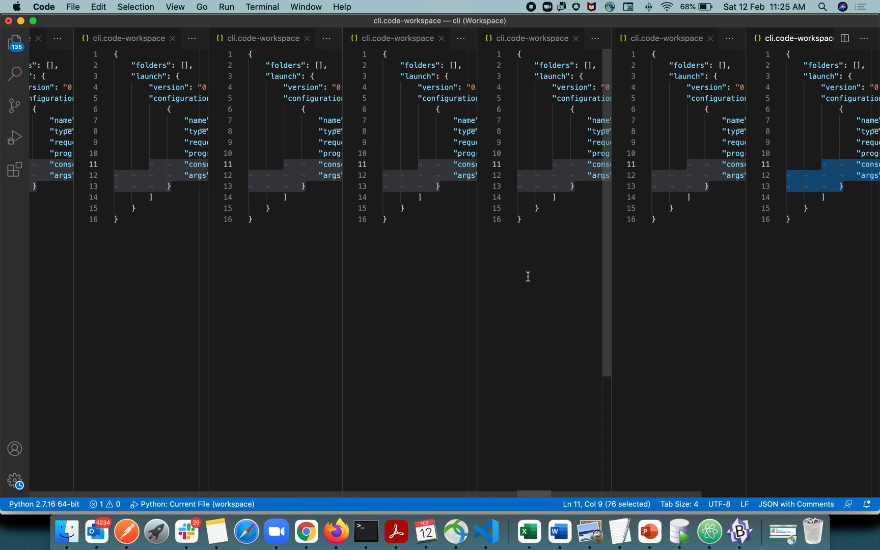
pyautogui.moveTo(542, 281)
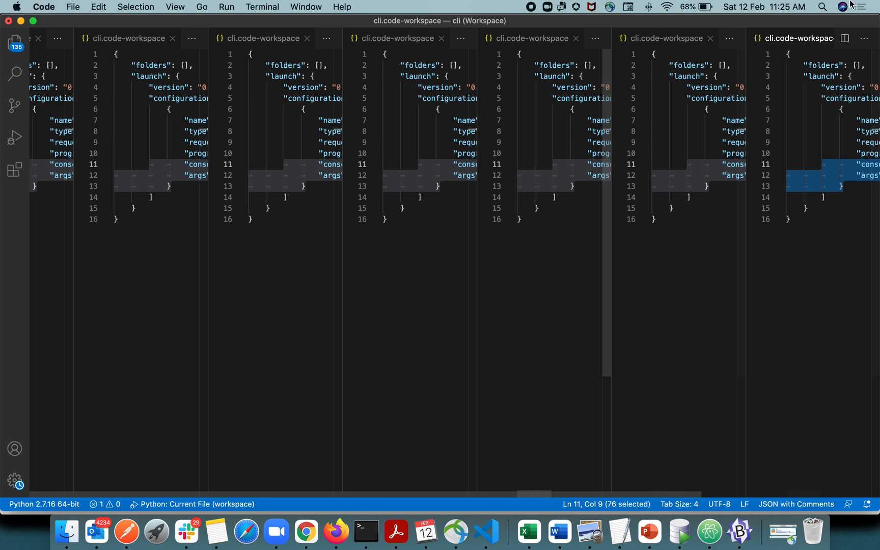
# Show and dismiss the editor group's more-actions menu over the split settings columns.
pyautogui.click(865, 37)
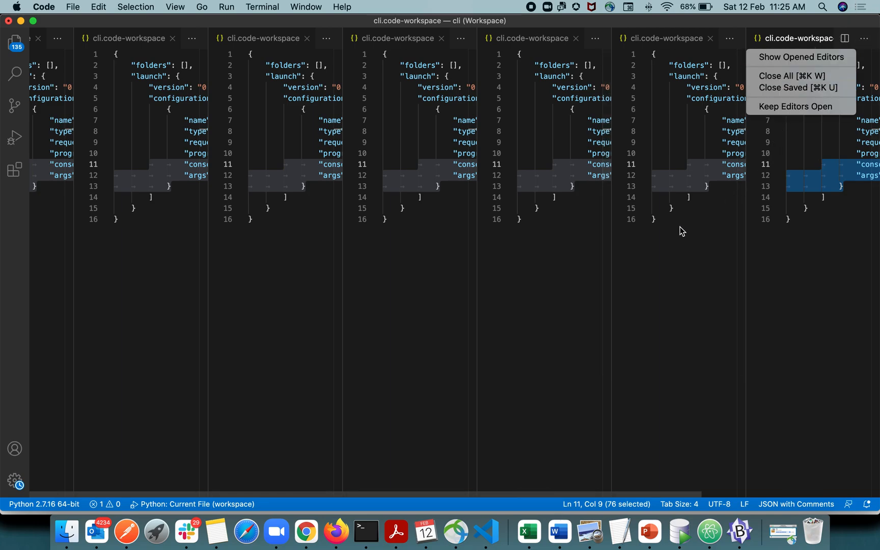
pyautogui.click(681, 234)
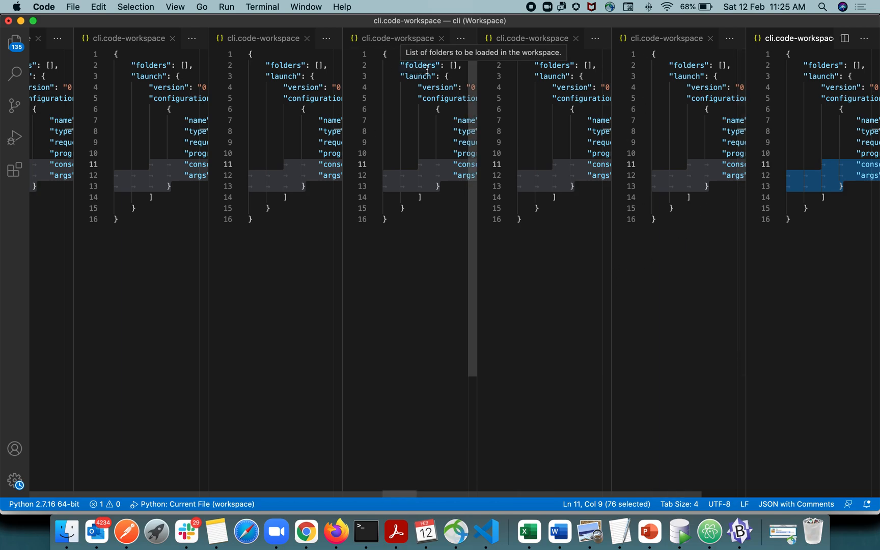
pyautogui.moveTo(849, 43)
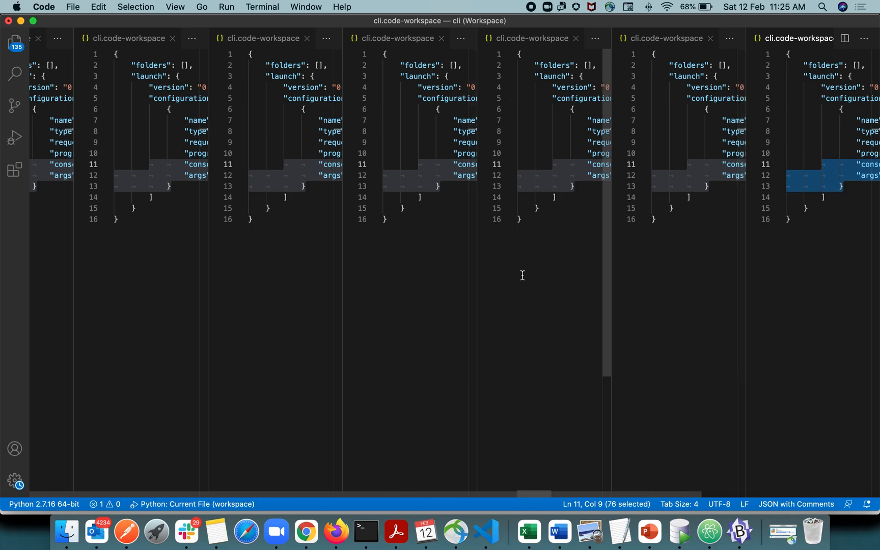
# Merge the columns via View > Editor Layout > Single, split once more, then return to Single.
pyautogui.click(175, 7)
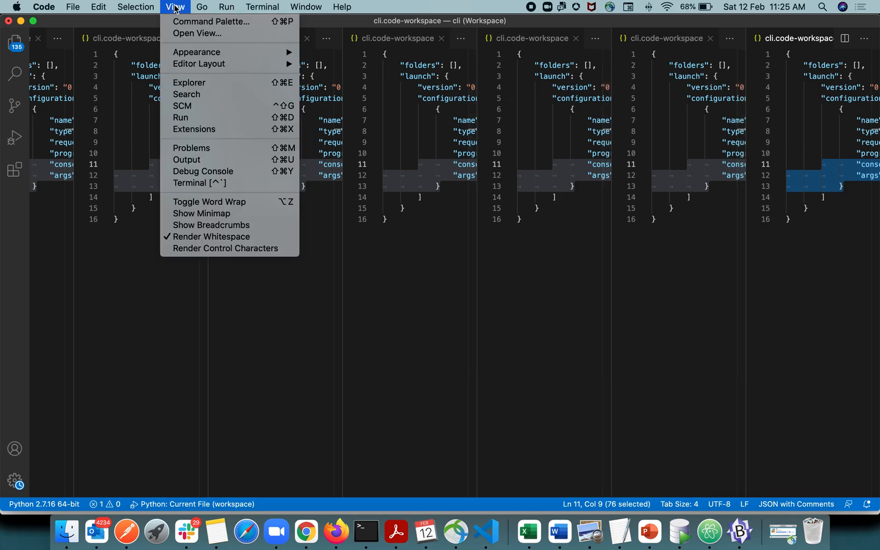
pyautogui.moveTo(199, 63)
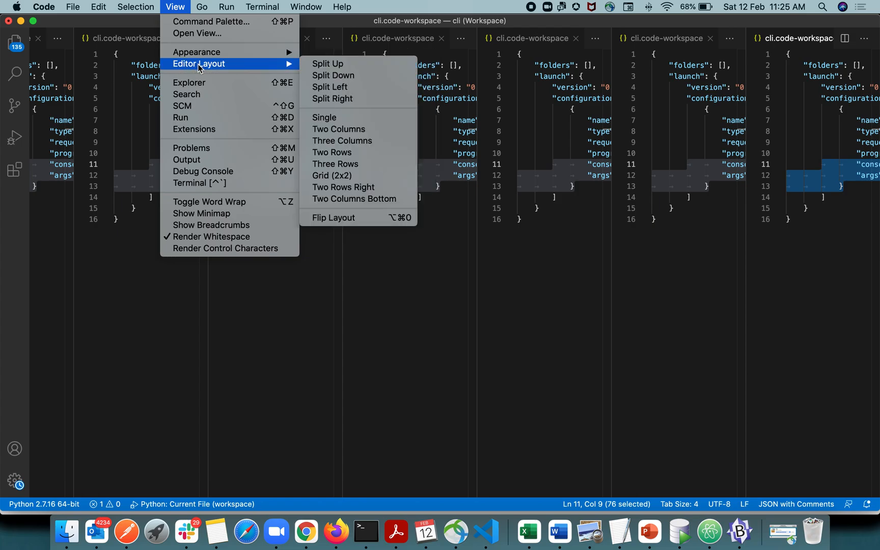
pyautogui.moveTo(359, 117)
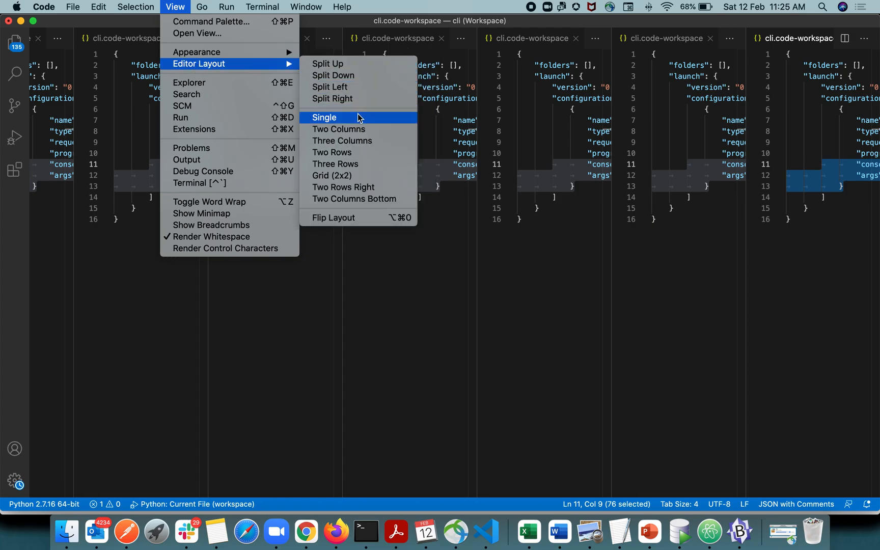
pyautogui.click(324, 118)
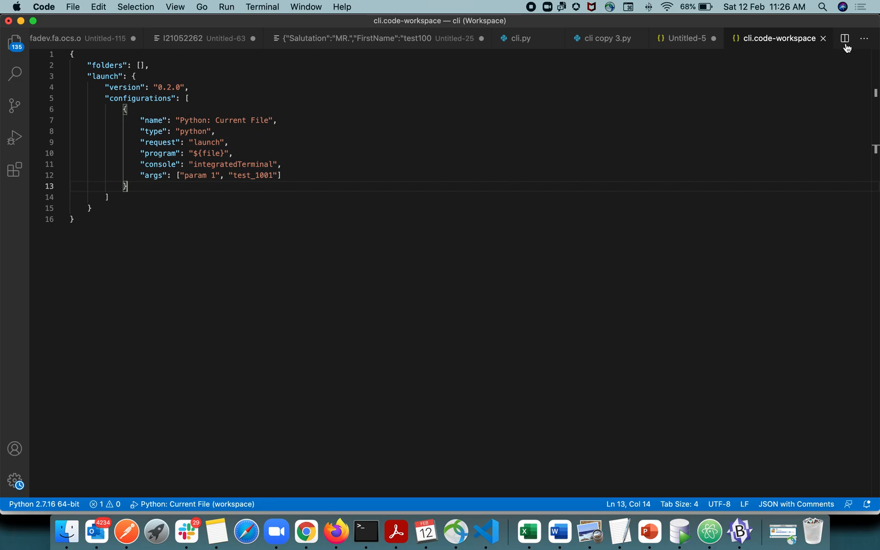
pyautogui.moveTo(845, 38)
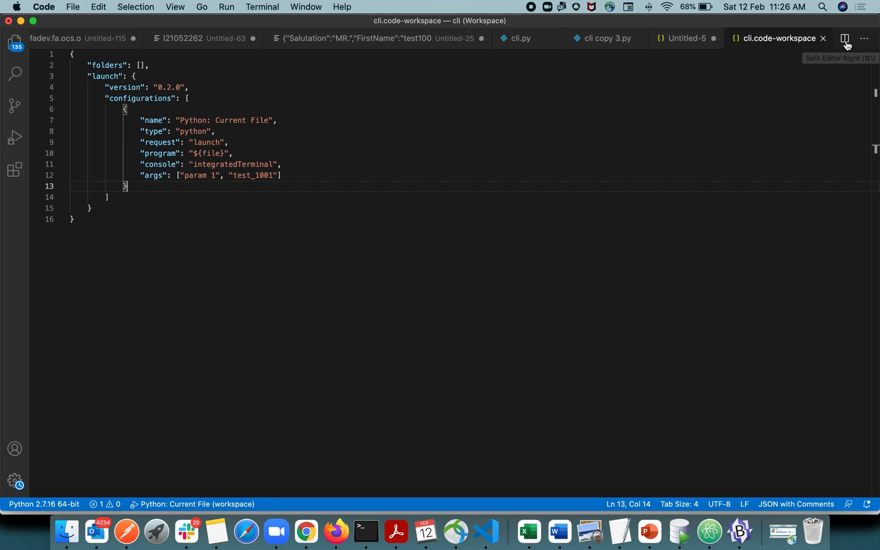
pyautogui.click(844, 38)
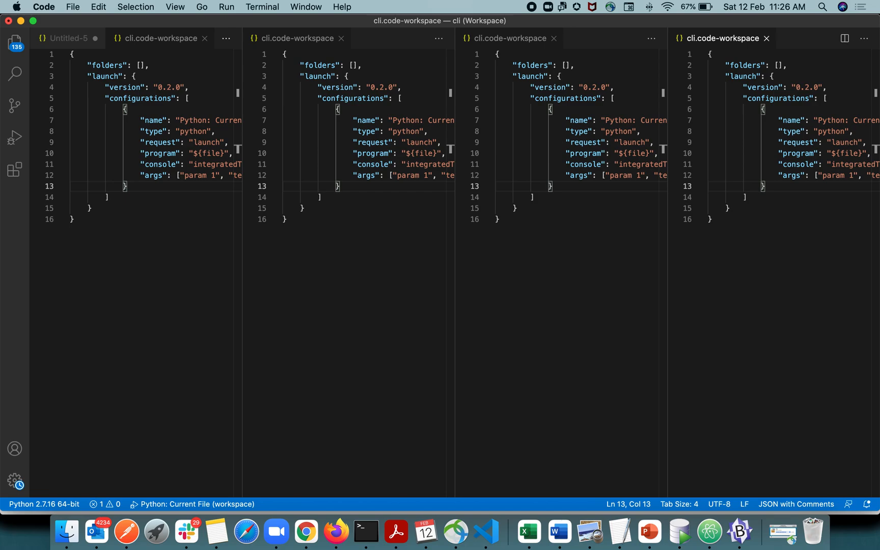
pyautogui.write('x')
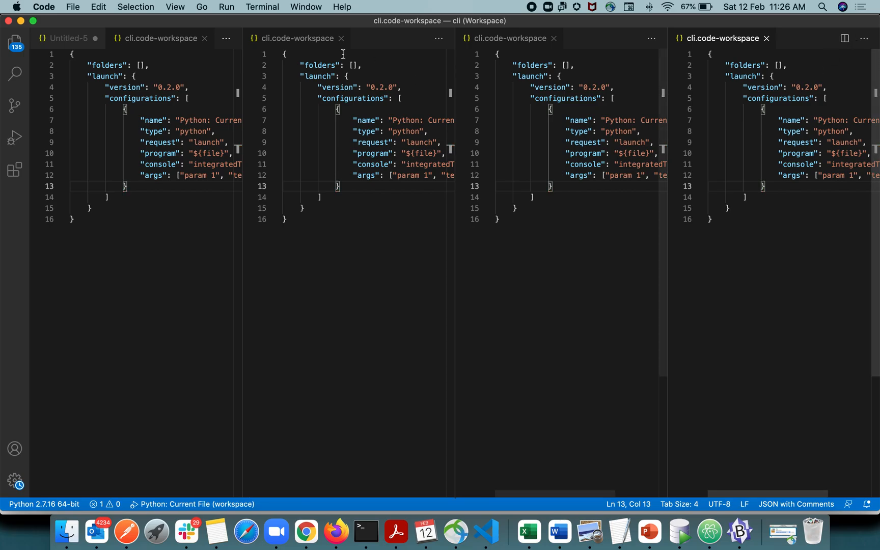
pyautogui.click(175, 8)
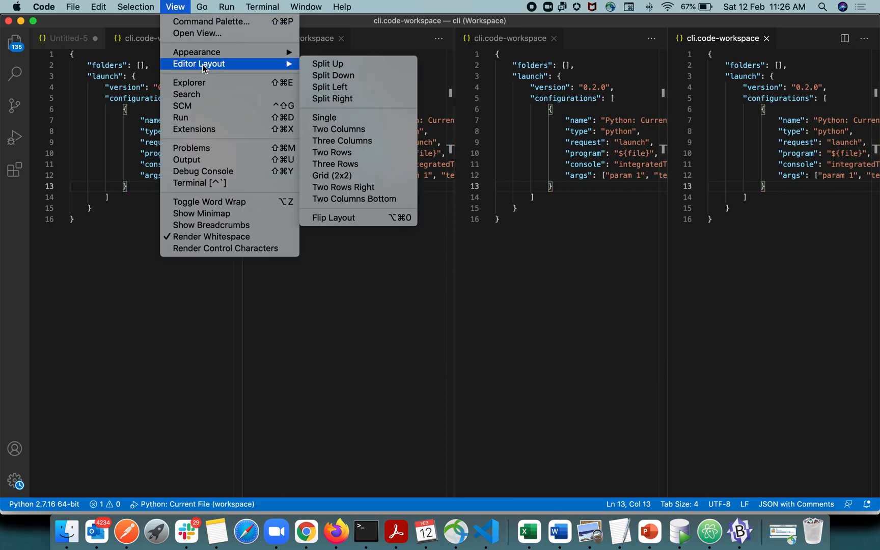
pyautogui.click(324, 117)
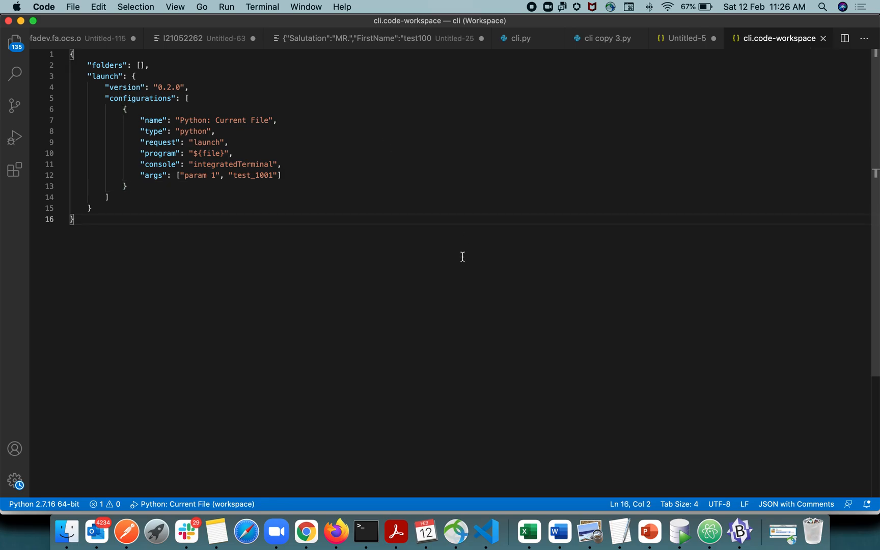
pyautogui.moveTo(470, 263)
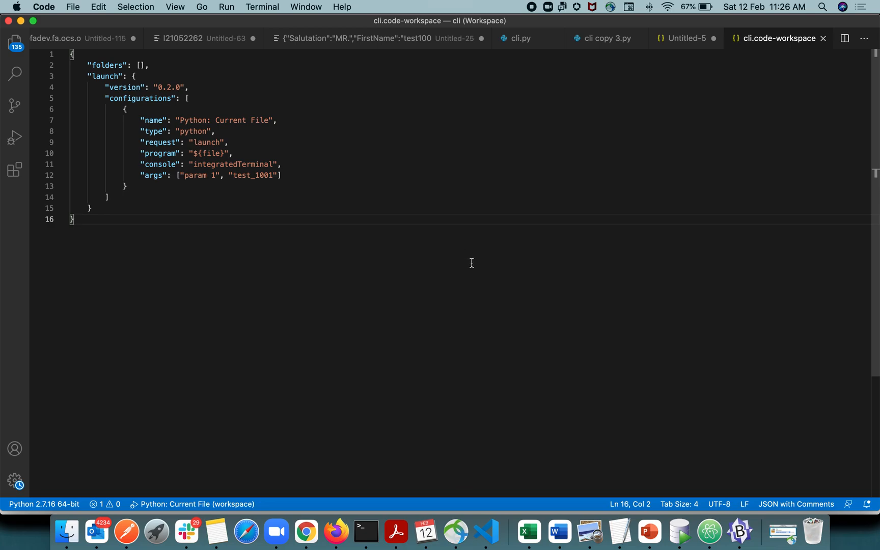
pyautogui.moveTo(471, 262)
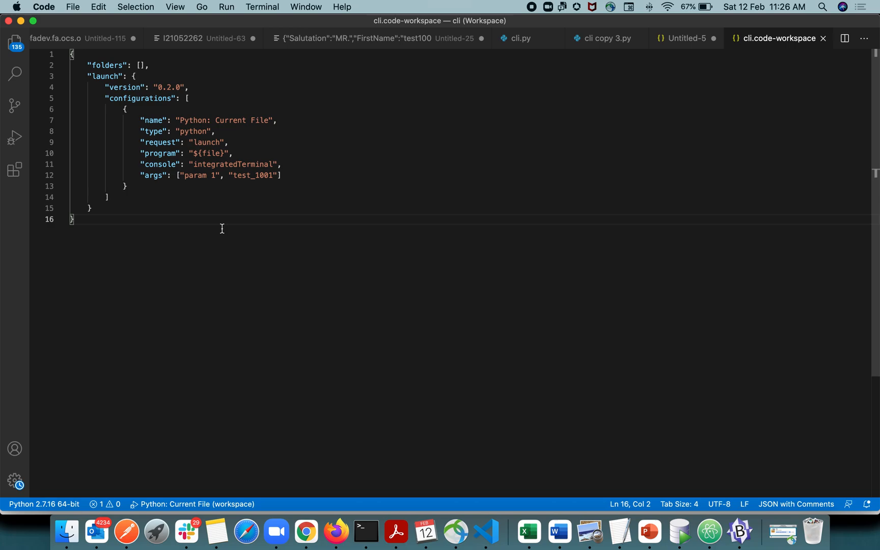
pyautogui.moveTo(63, 27)
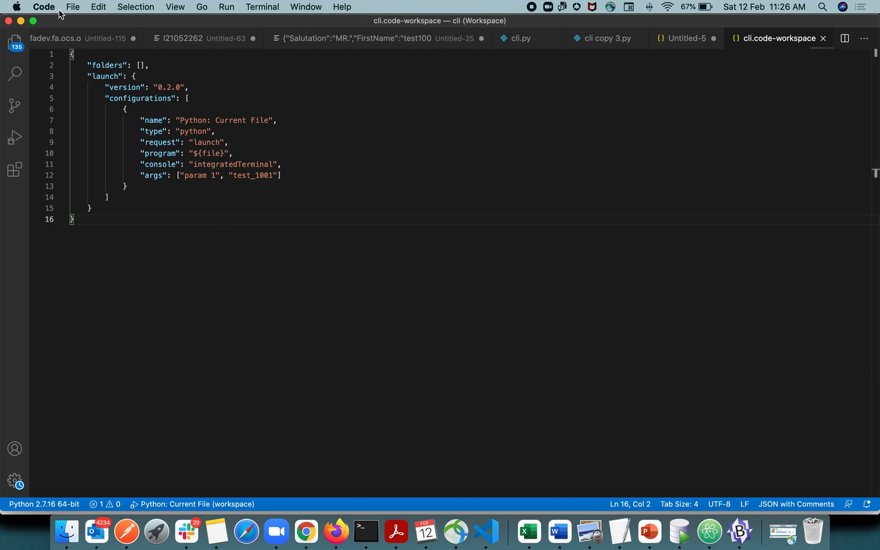
pyautogui.moveTo(3, 292)
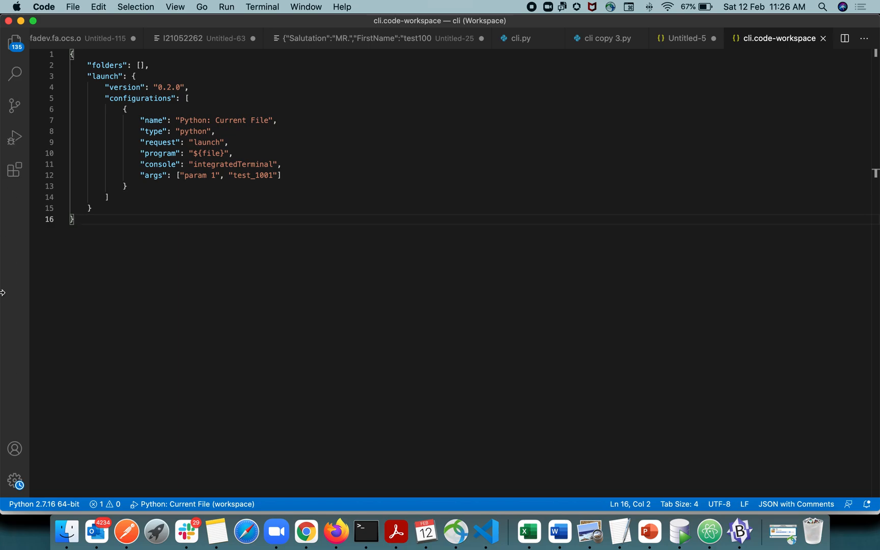
pyautogui.moveTo(674, 315)
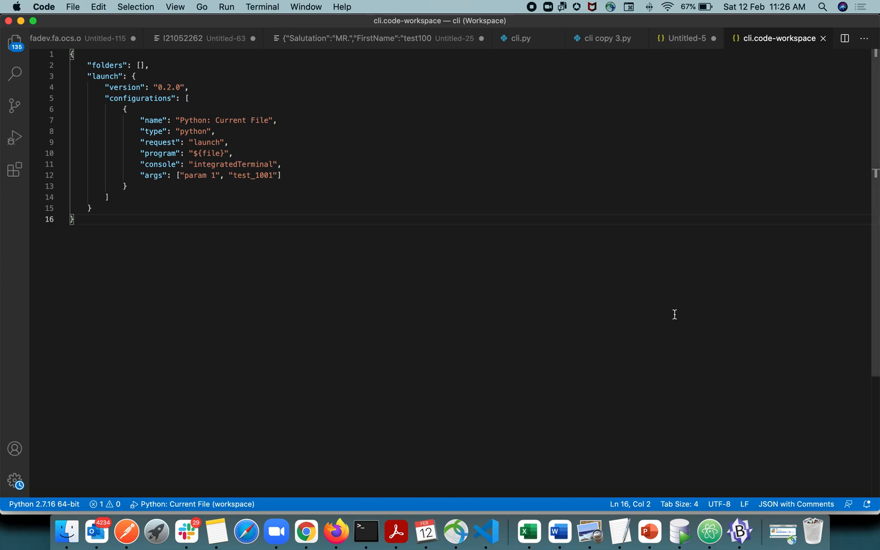
# Turn on Zen Mode from View > Appearance, leaving only the launch configuration visible.
pyautogui.click(176, 7)
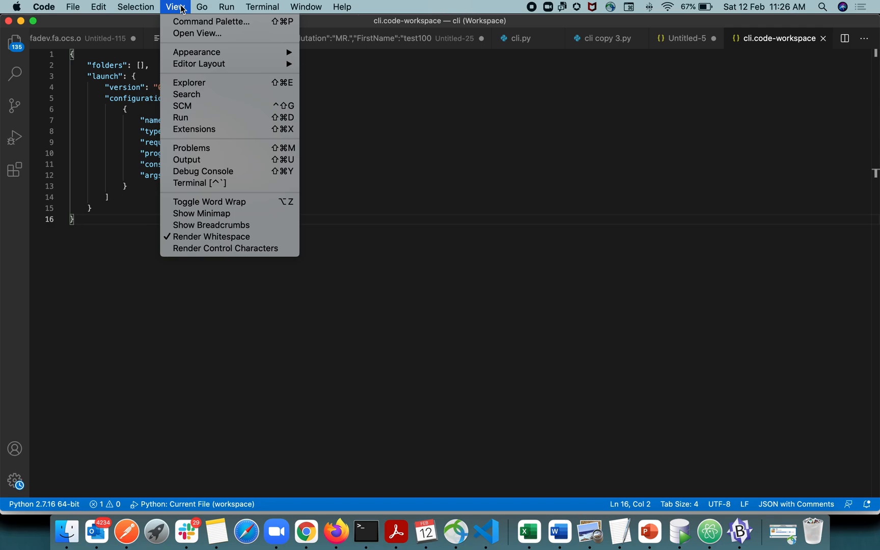
pyautogui.moveTo(197, 52)
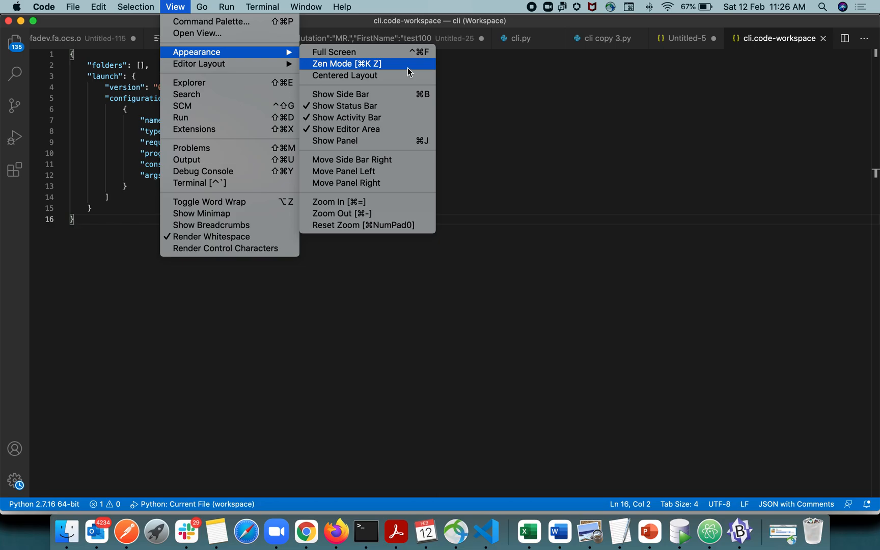
pyautogui.click(348, 63)
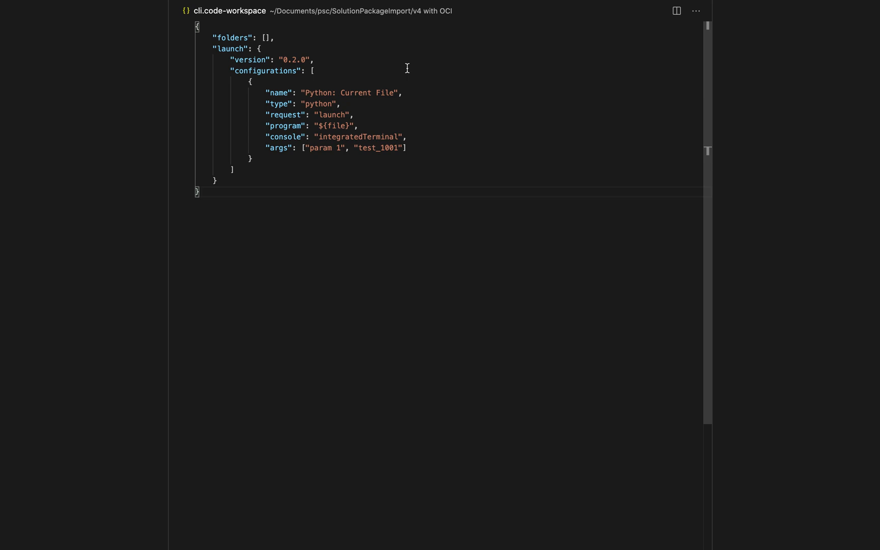
pyautogui.moveTo(299, 288)
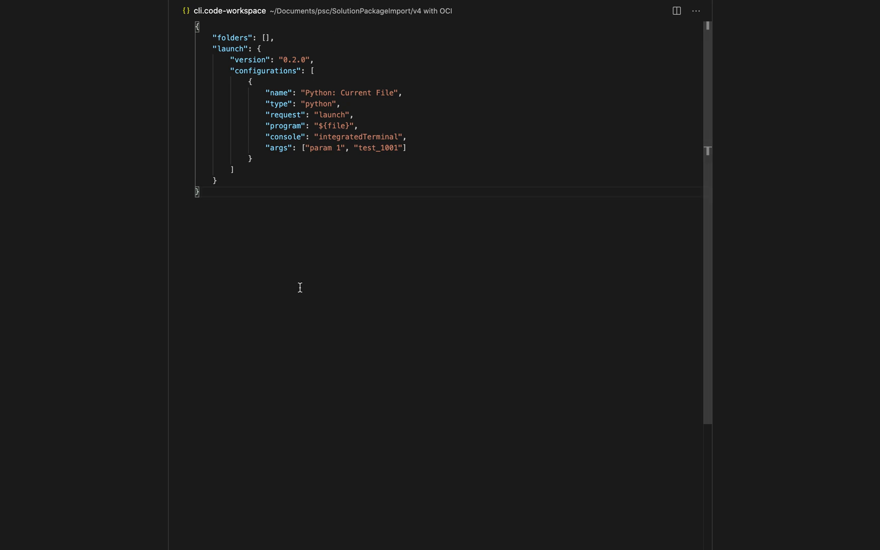
pyautogui.moveTo(374, 55)
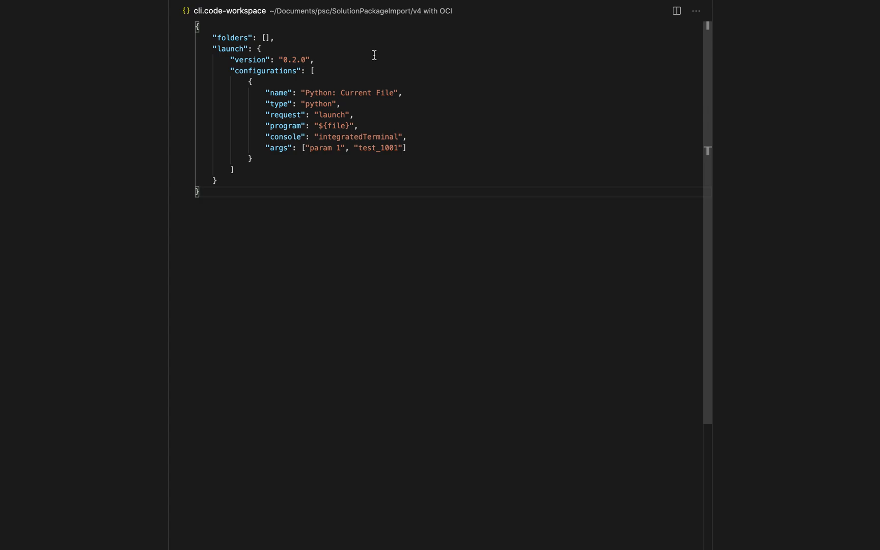
pyautogui.moveTo(415, 182)
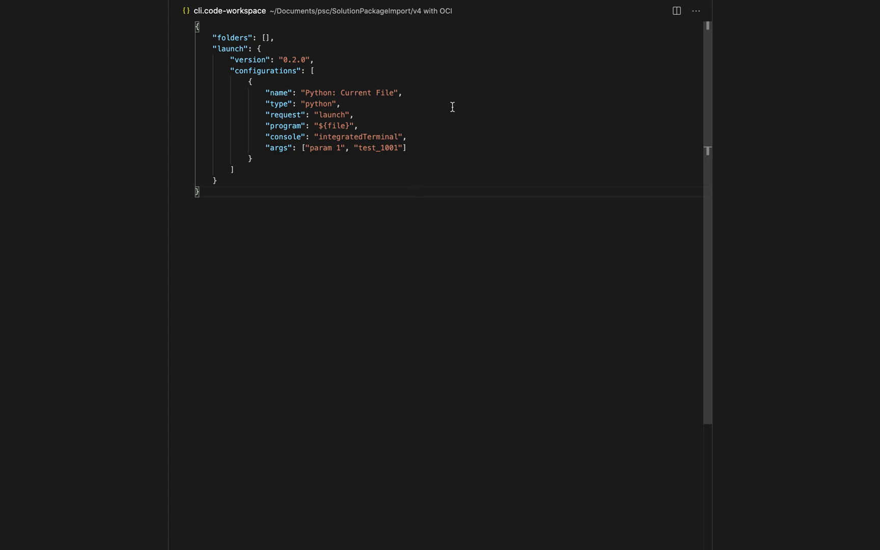
pyautogui.moveTo(420, 141)
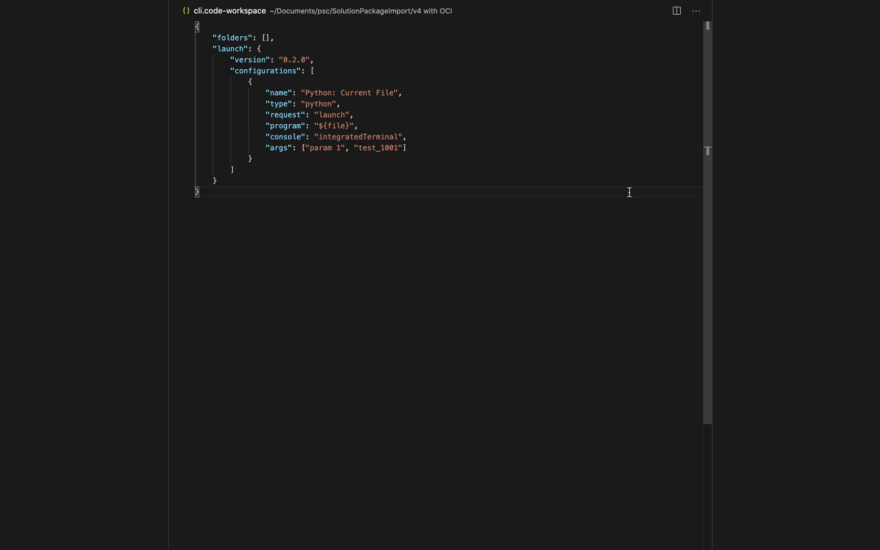
pyautogui.moveTo(474, 224)
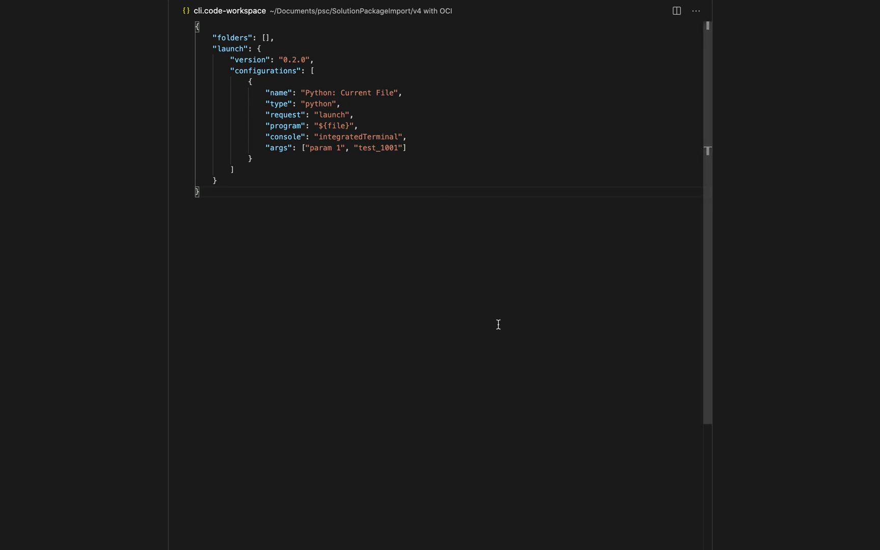
pyautogui.moveTo(653, 283)
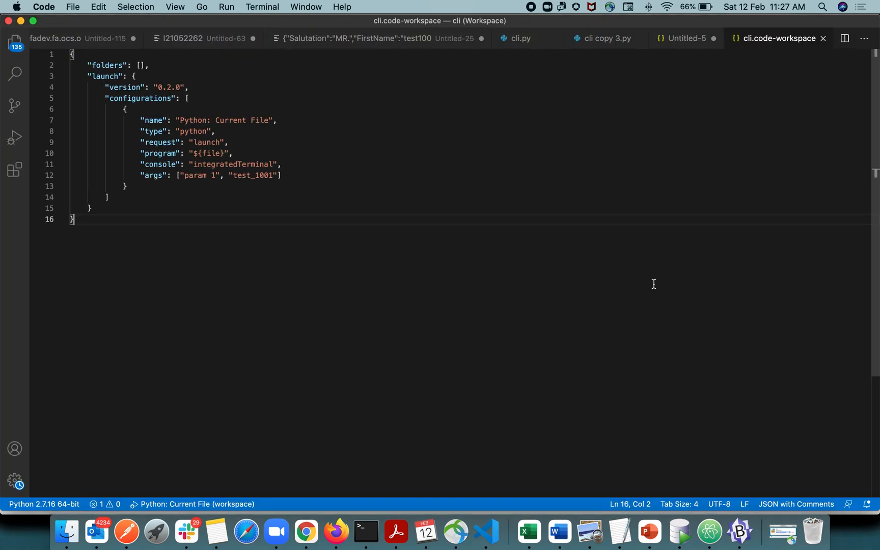
pyautogui.moveTo(349, 352)
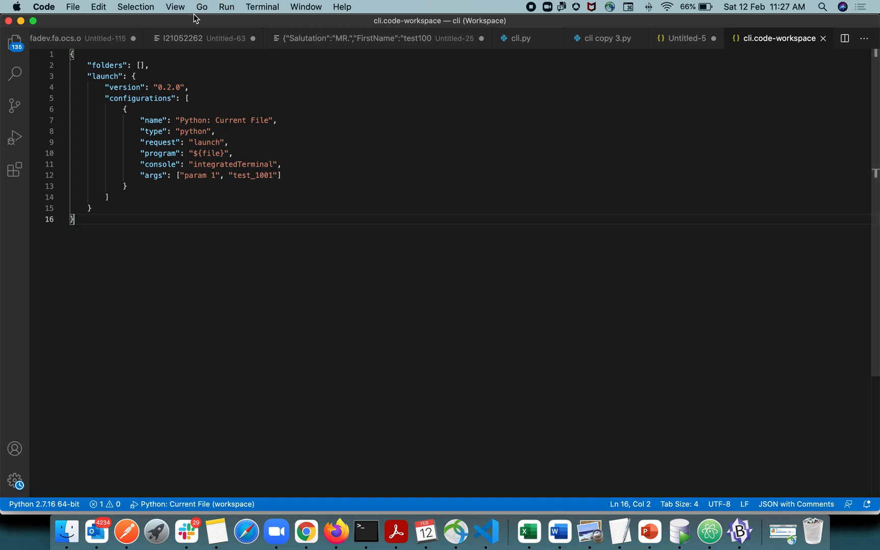
# Show View > Appearance to point out the Zen Mode toggle after exiting Zen mode.
pyautogui.click(176, 7)
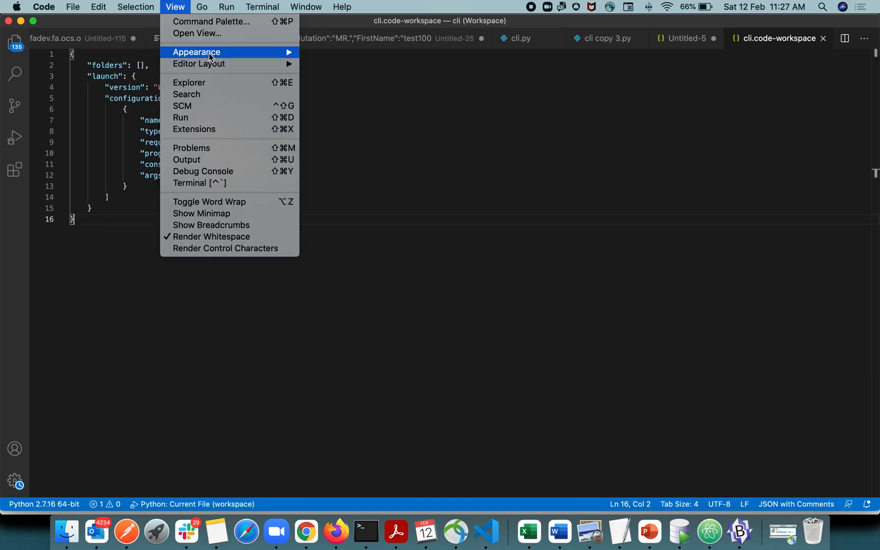
pyautogui.click(375, 67)
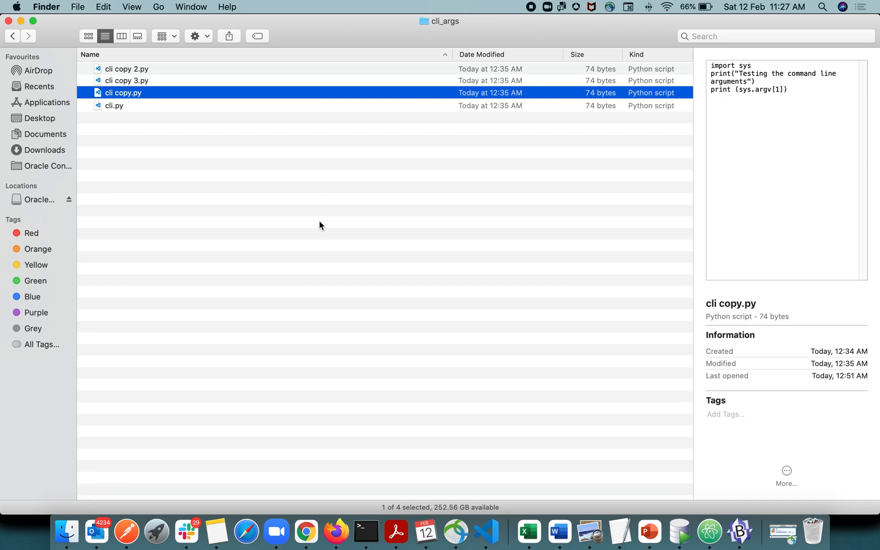
pyautogui.moveTo(399, 236)
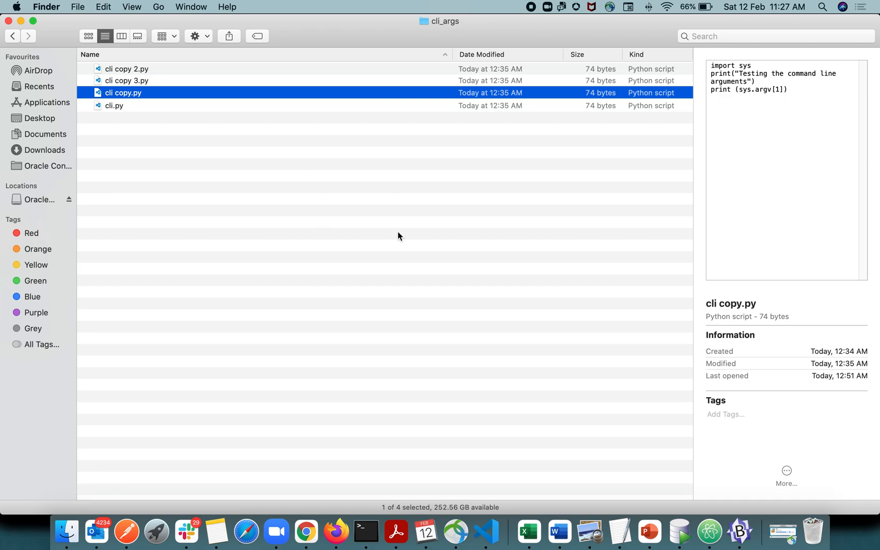
pyautogui.moveTo(118, 89)
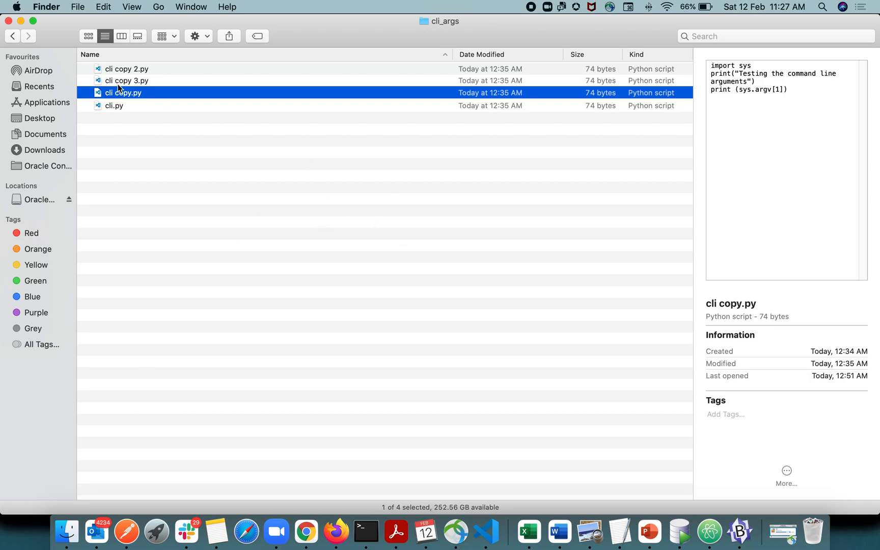
# Select cli.py in the cli_args folder and bring up its right-click file actions.
pyautogui.rightClick(114, 106)
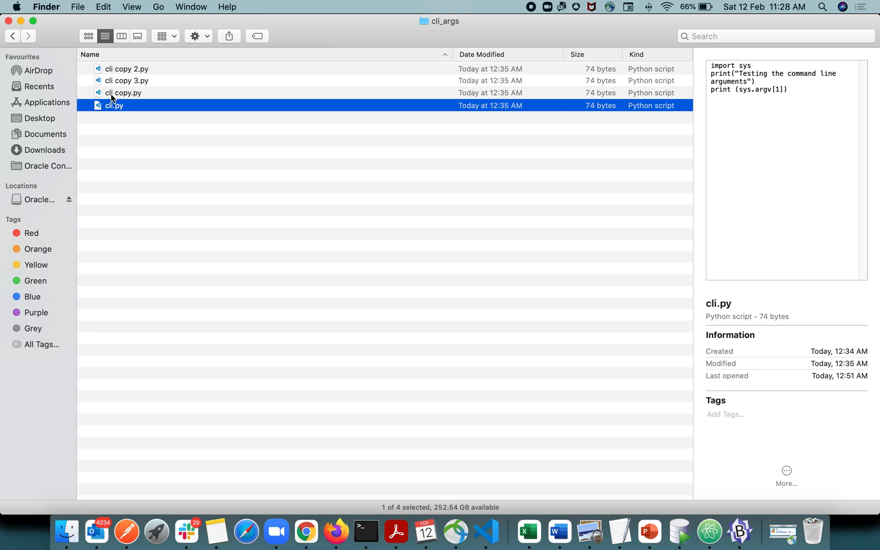
pyautogui.moveTo(118, 111)
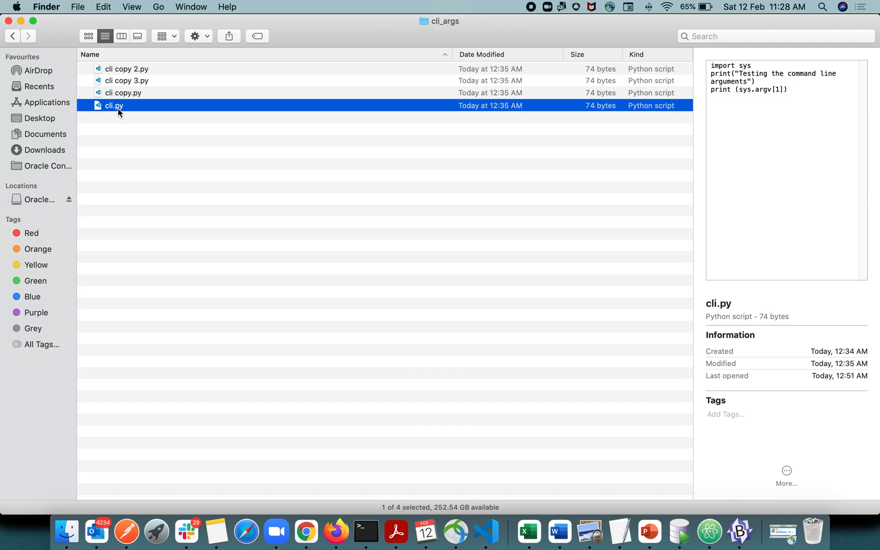
pyautogui.click(114, 106)
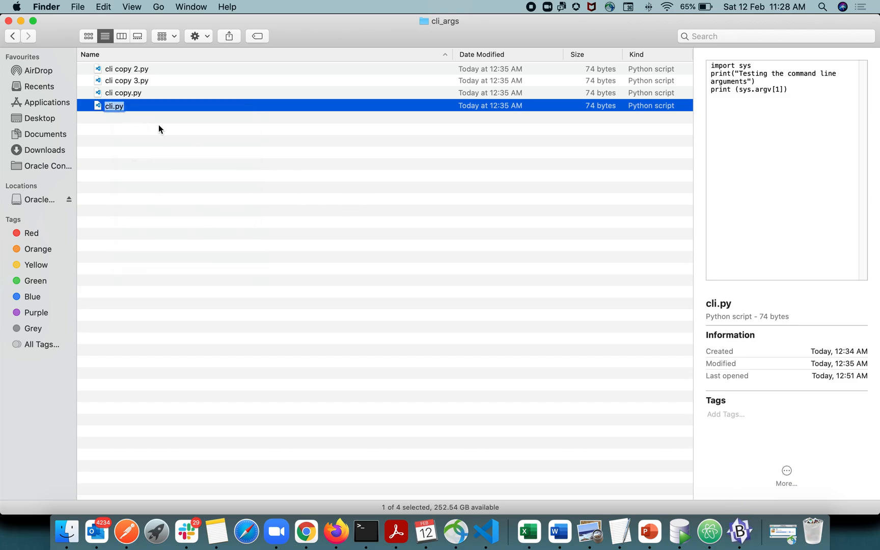
pyautogui.rightClick(115, 106)
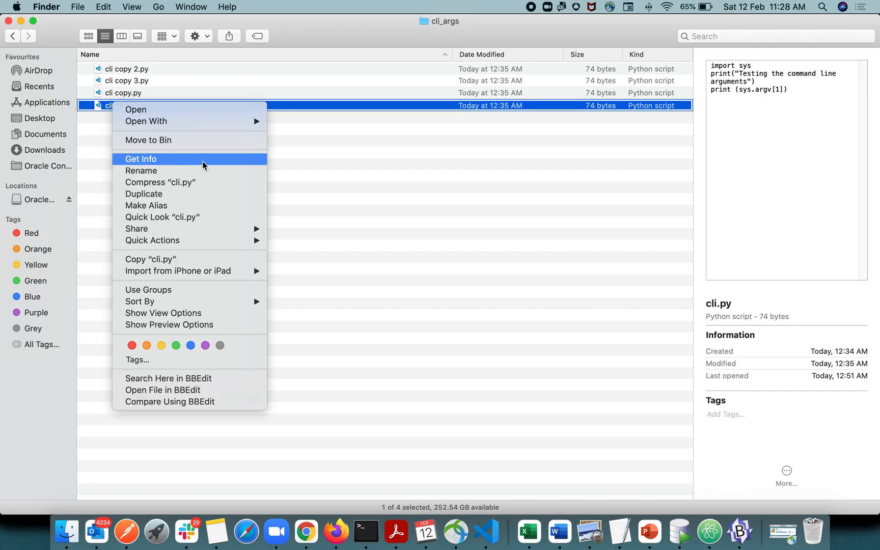
# In cli.py's Get Info window, switch the Open with application from Visual Studio Code to TextEdit.
pyautogui.click(141, 158)
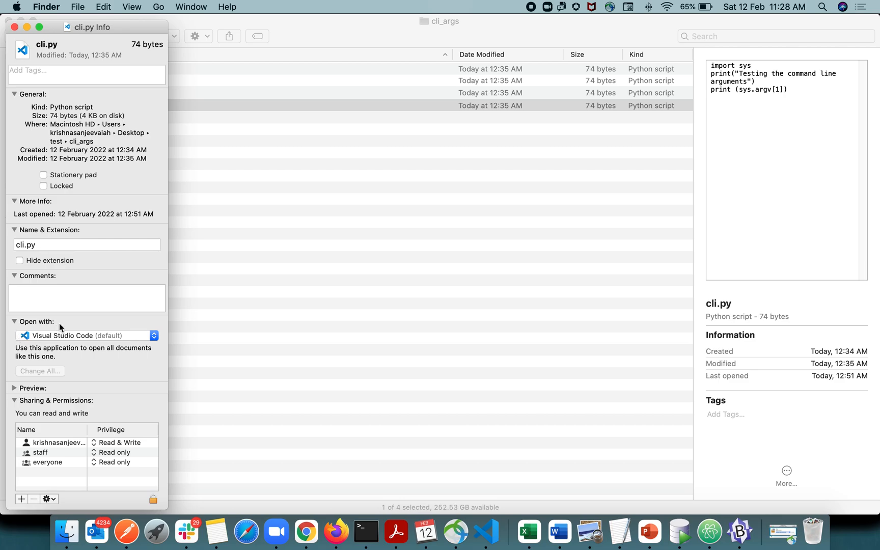
pyautogui.click(86, 336)
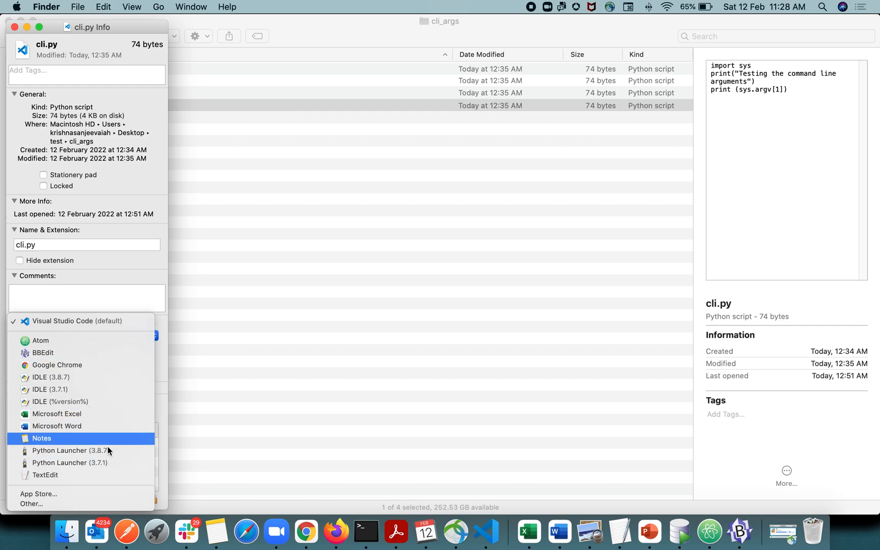
pyautogui.click(45, 474)
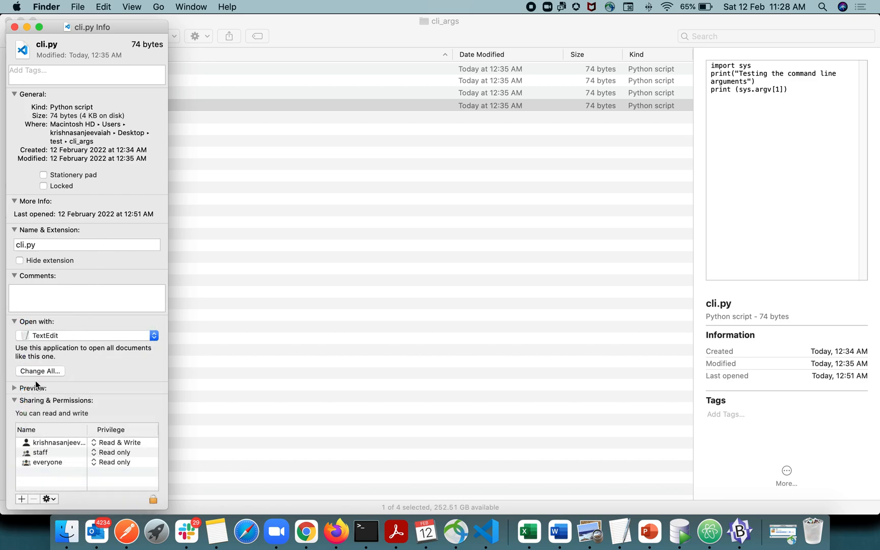
pyautogui.moveTo(37, 348)
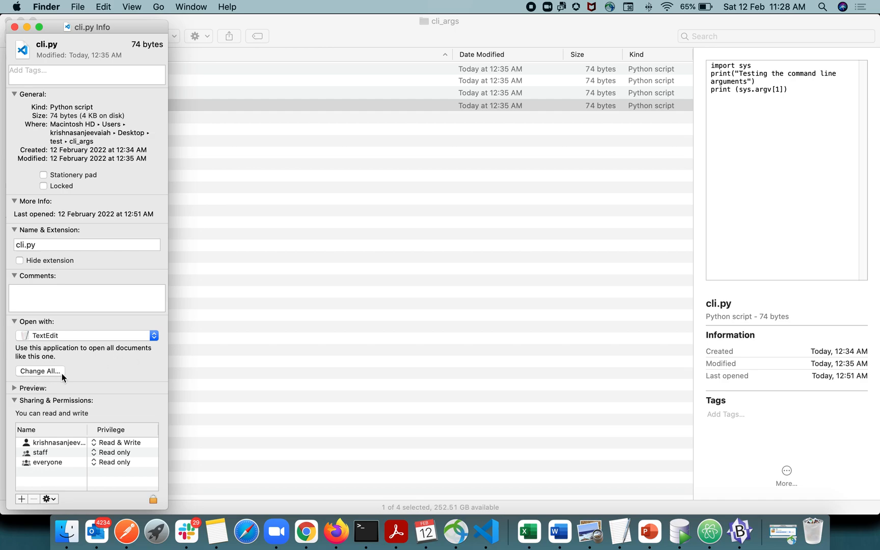
pyautogui.moveTo(61, 377)
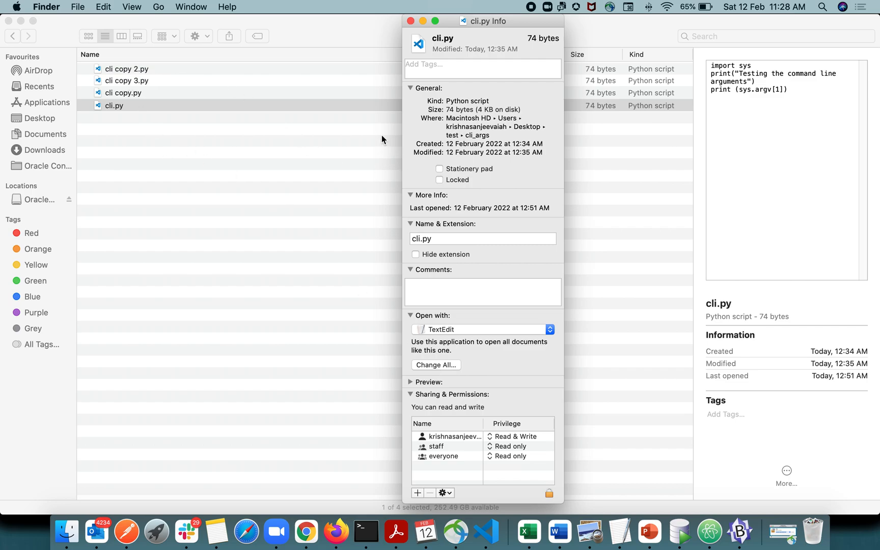
# Apply TextEdit to all .py documents with Change All and confirm, then dismiss the Info window.
pyautogui.click(436, 364)
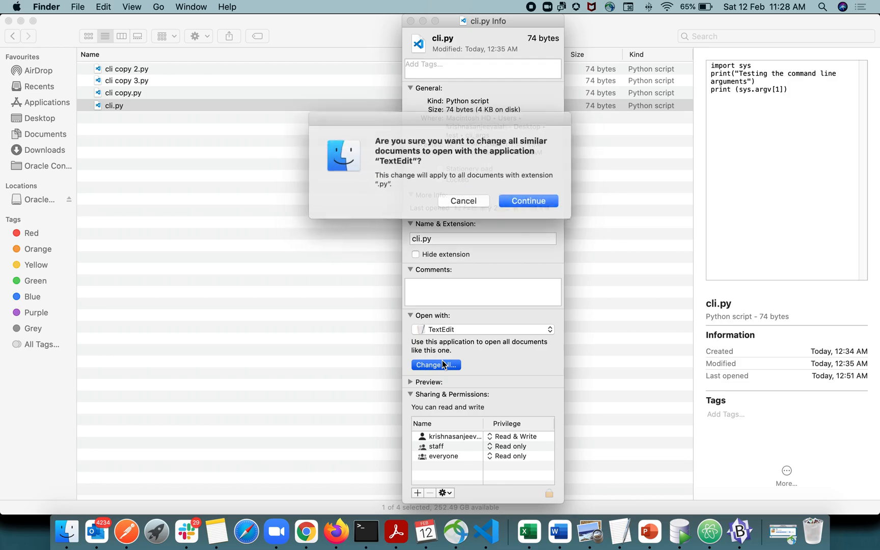
pyautogui.click(526, 201)
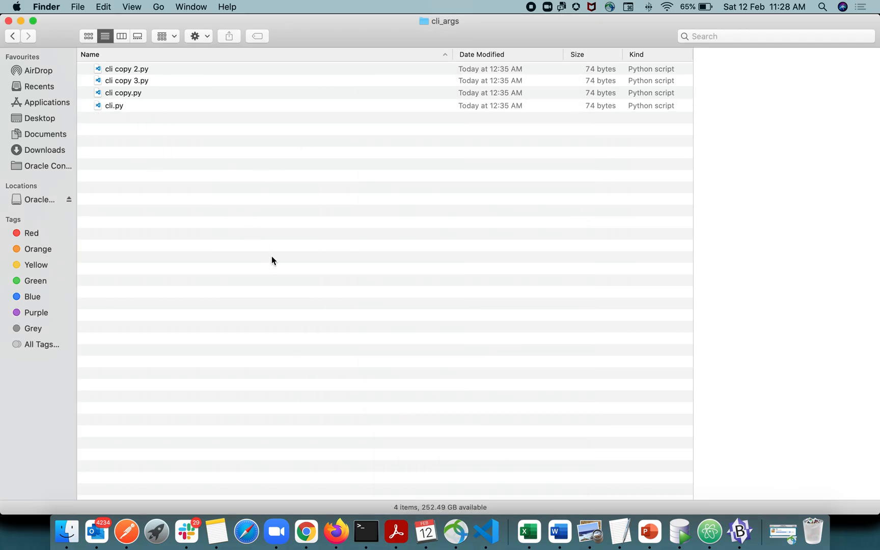
pyautogui.rightClick(123, 93)
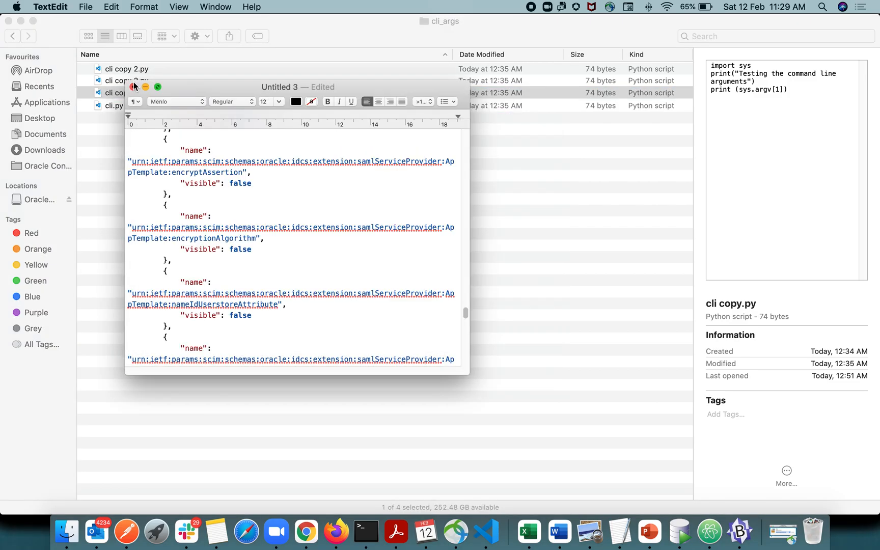
# Close the leftover Untitled 3 document and delete it instead of saving.
pyautogui.click(134, 86)
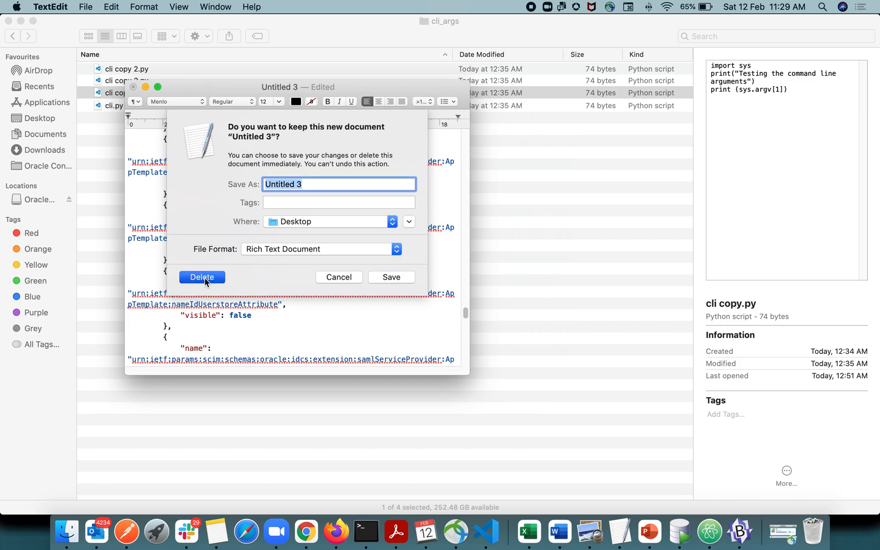
pyautogui.click(202, 278)
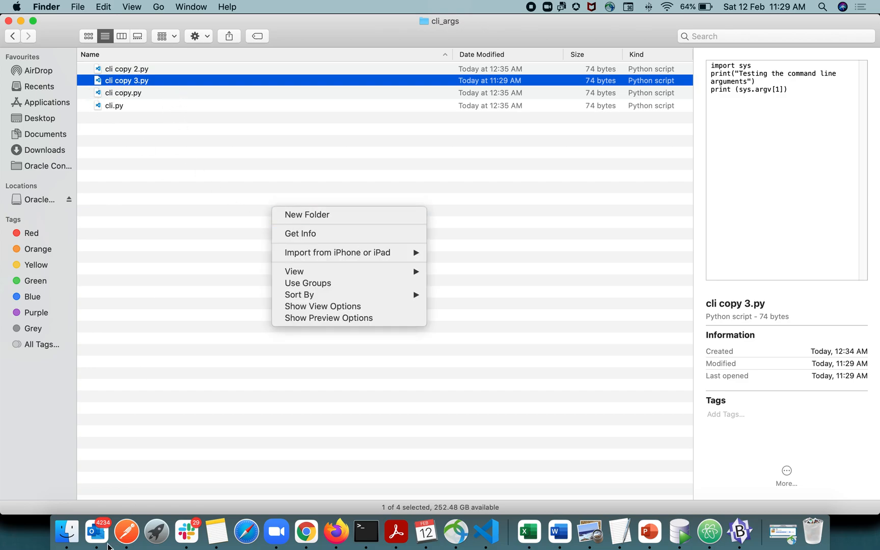
pyautogui.moveTo(33, 122)
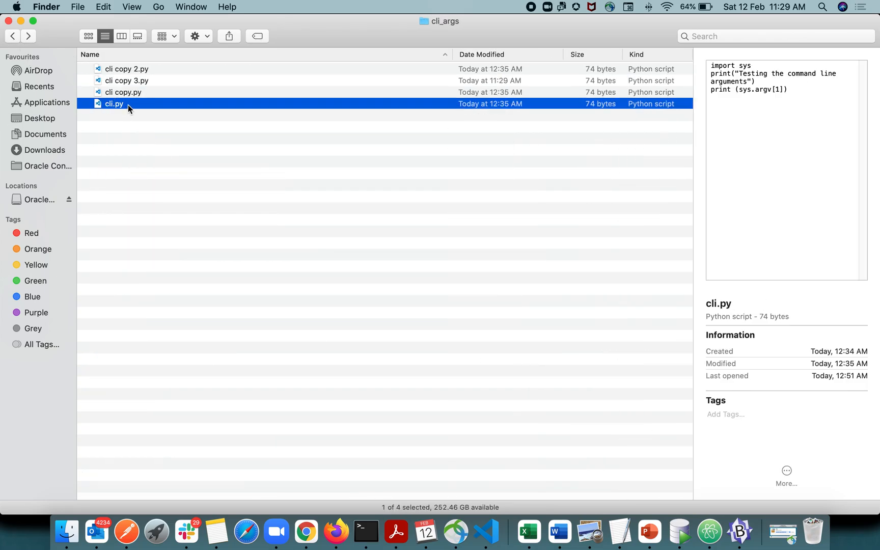
pyautogui.doubleClick(127, 81)
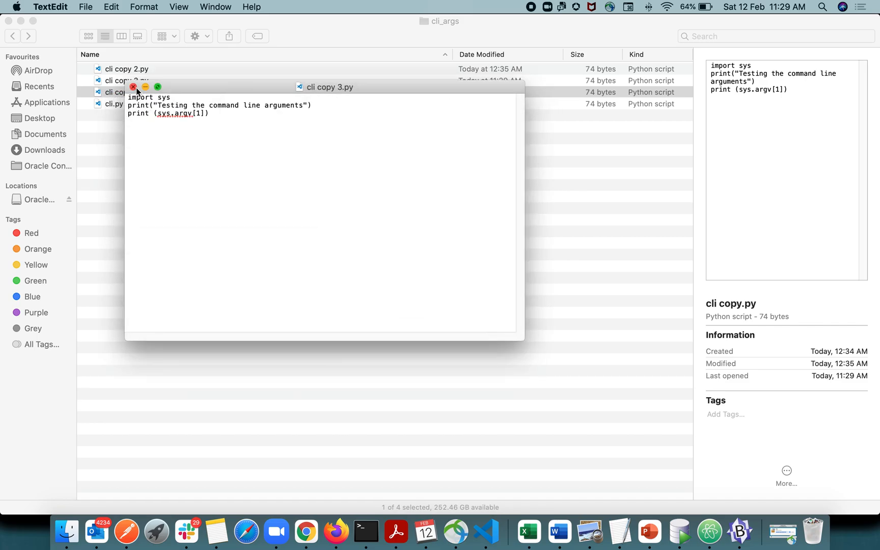
pyautogui.click(133, 87)
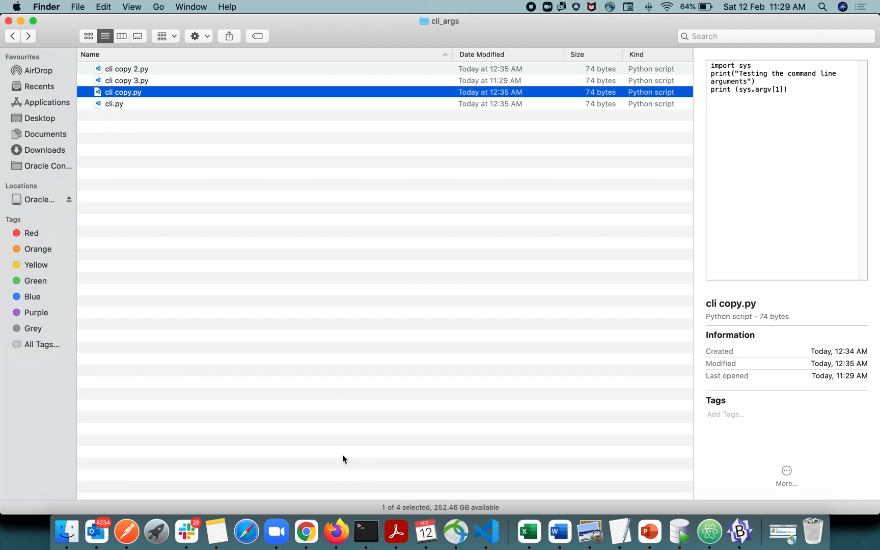
pyautogui.moveTo(352, 454)
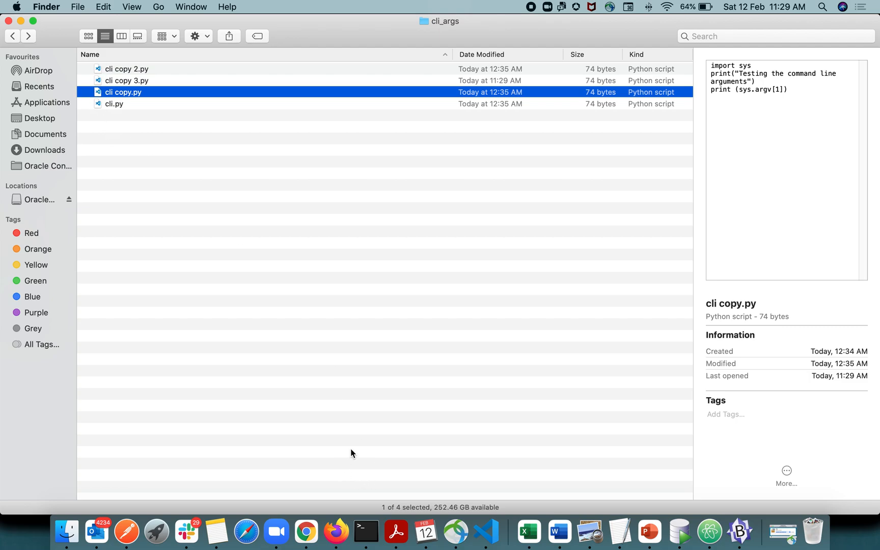